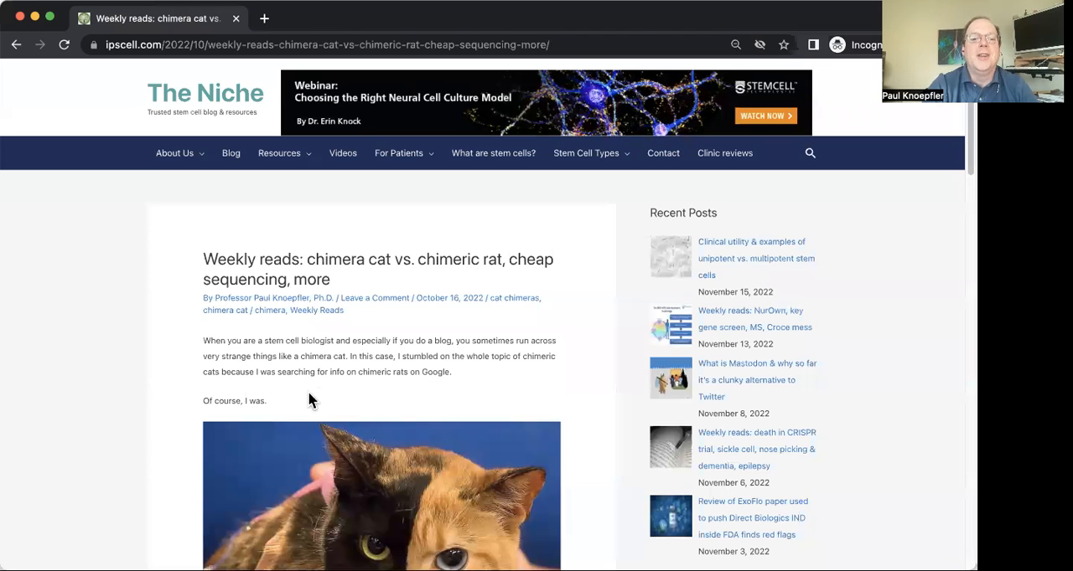
{"action": "mouse_move", "coordinate": [90, 358]}
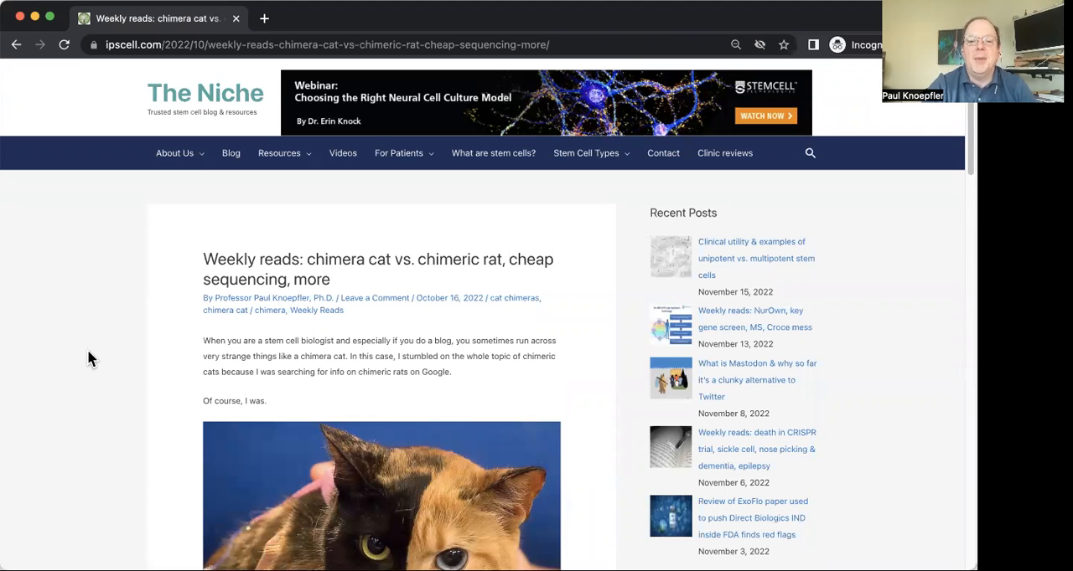
{"action": "mouse_move", "coordinate": [374, 232]}
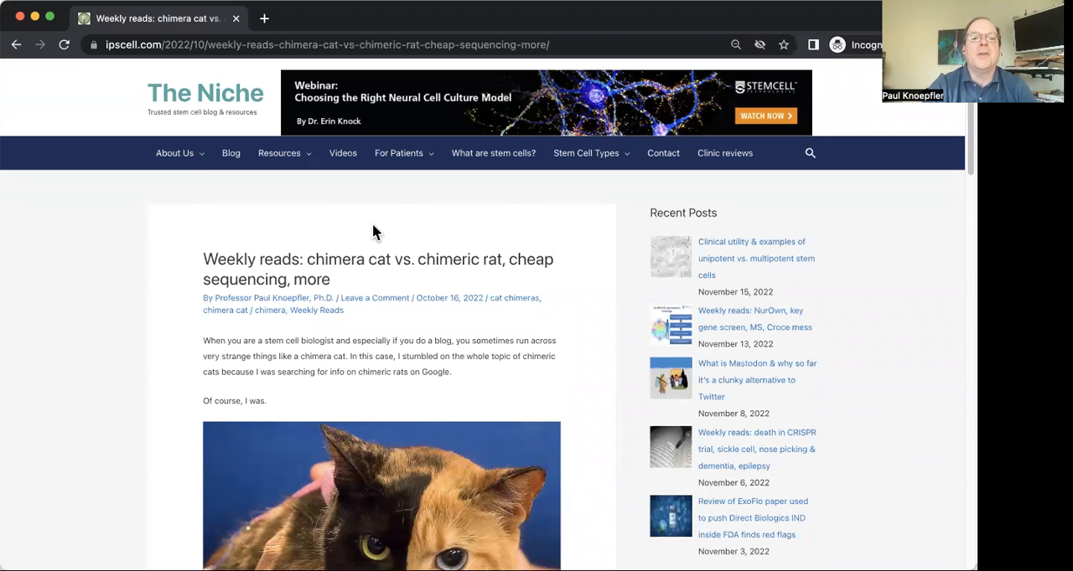
{"action": "mouse_move", "coordinate": [493, 153]}
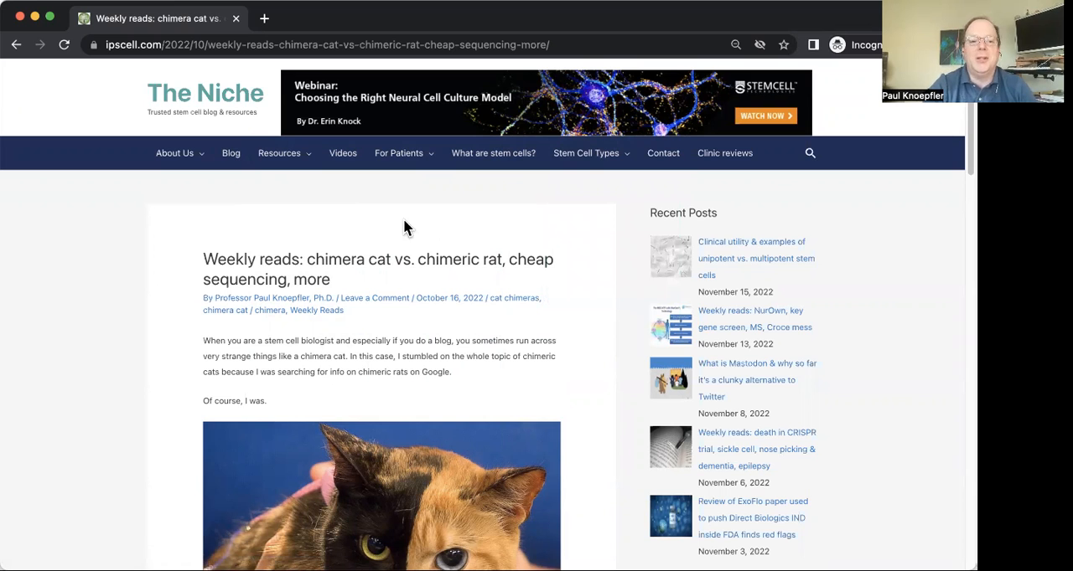
{"action": "scroll", "scroll_direction": "down", "scroll_amount": 3}
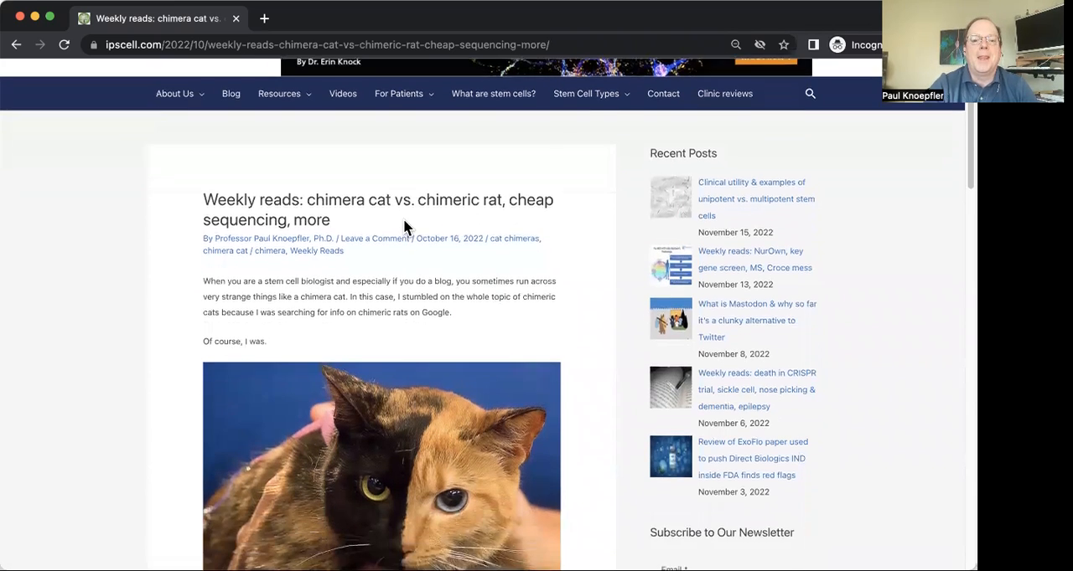
{"action": "scroll", "scroll_direction": "down", "scroll_amount": 3}
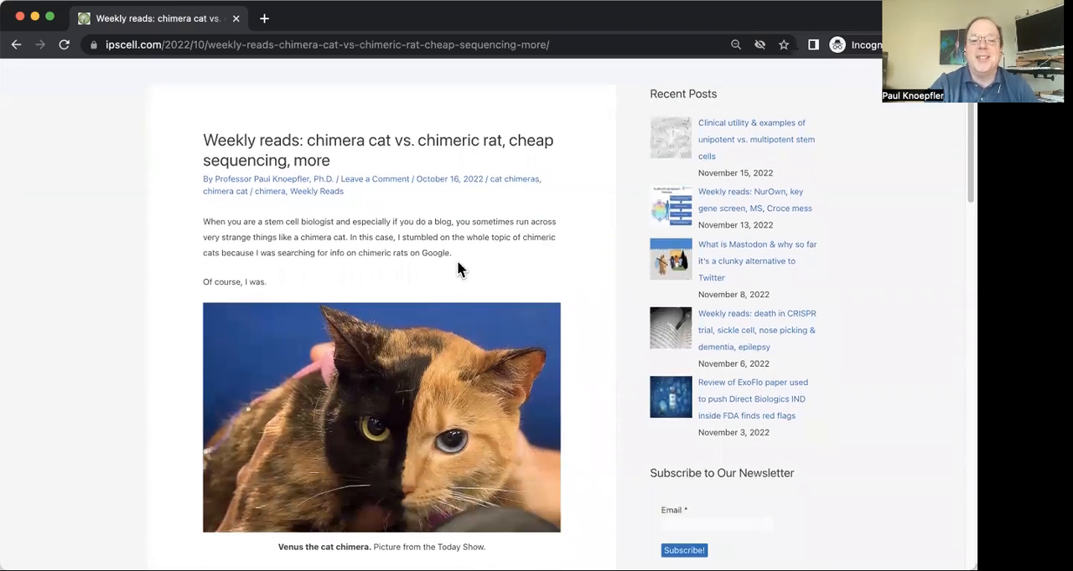
{"action": "mouse_move", "coordinate": [389, 287]}
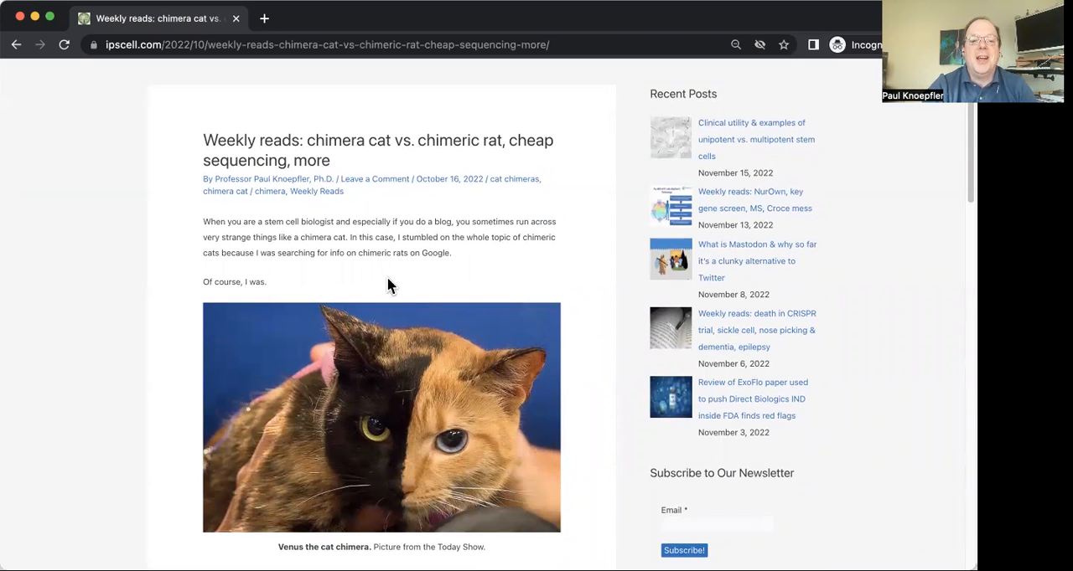
{"action": "mouse_move", "coordinate": [356, 277]}
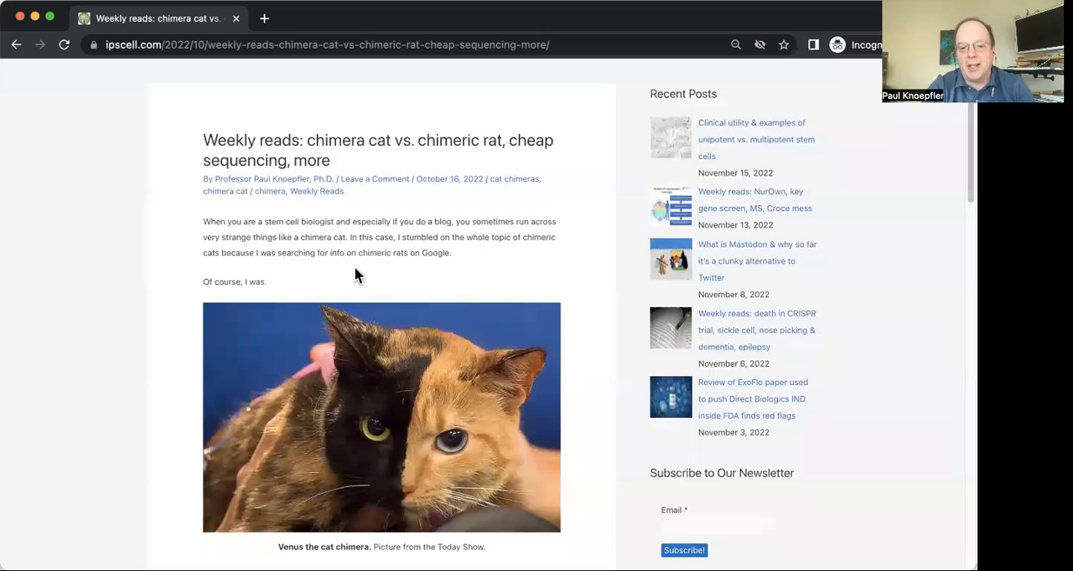
{"action": "mouse_move", "coordinate": [416, 269]}
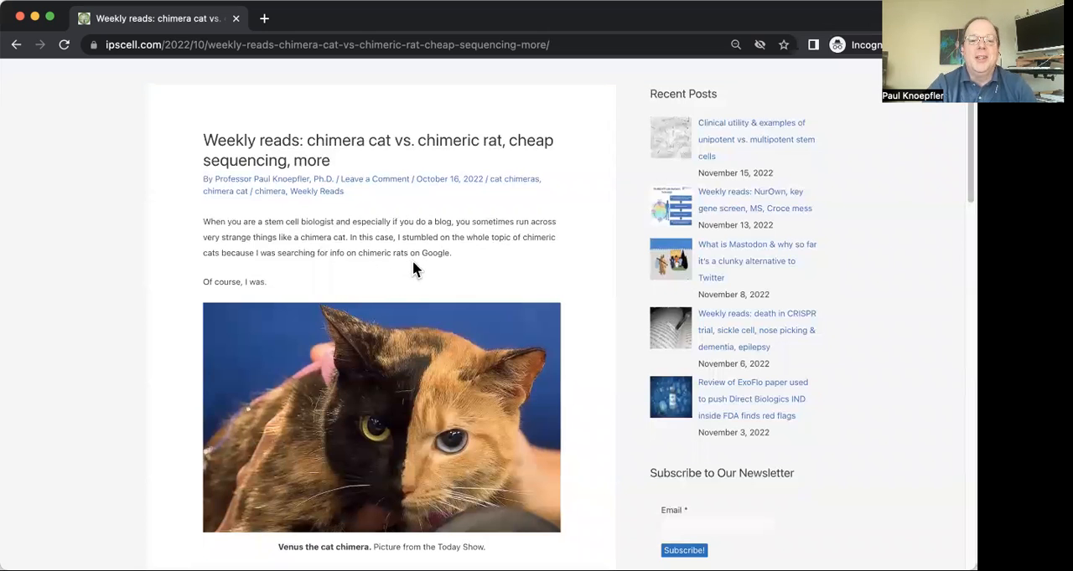
{"action": "mouse_move", "coordinate": [390, 281]}
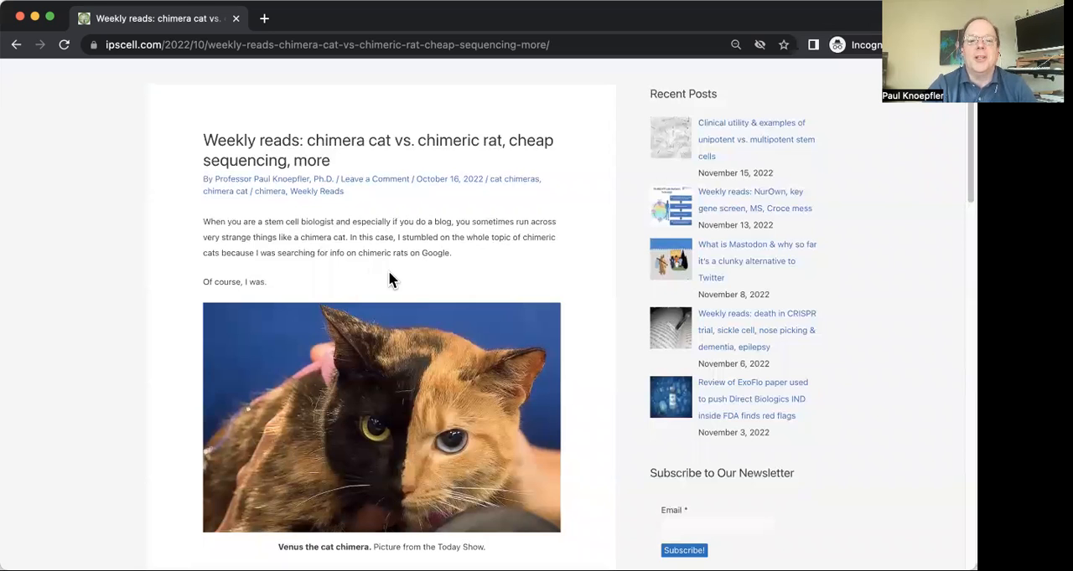
{"action": "mouse_move", "coordinate": [411, 284]}
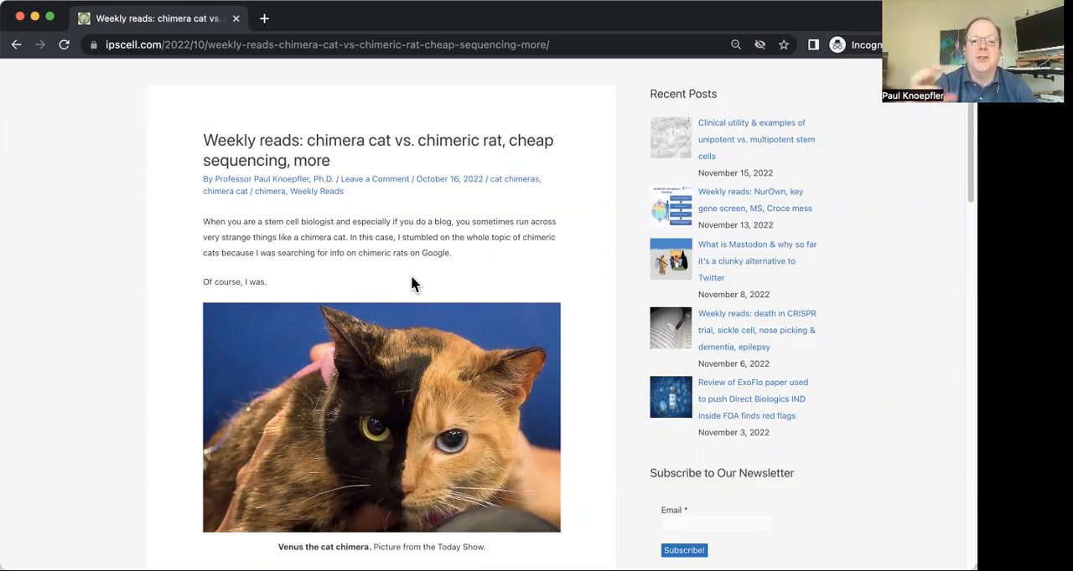
{"action": "mouse_move", "coordinate": [444, 272]}
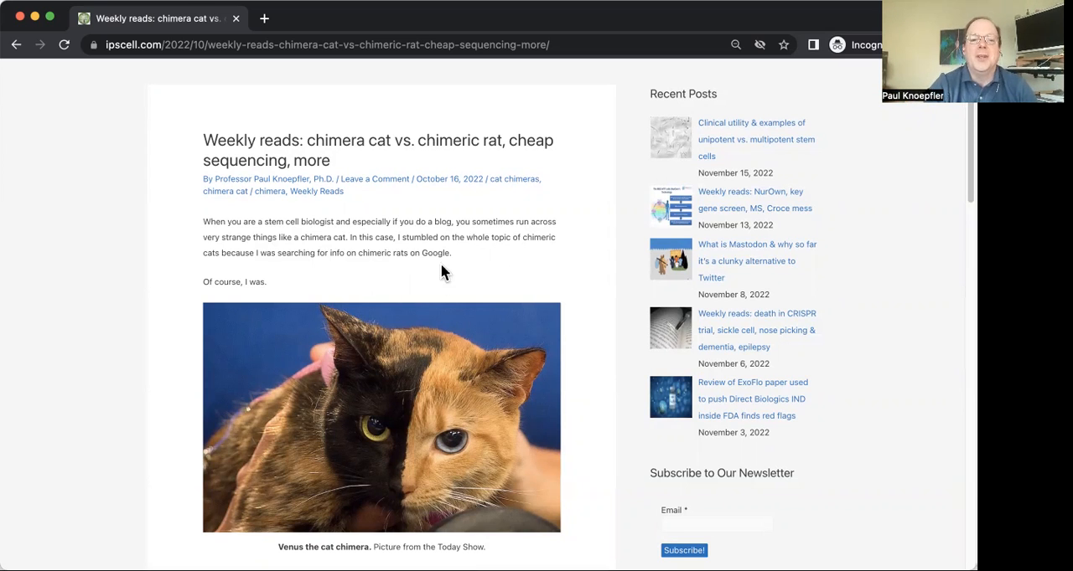
{"action": "mouse_move", "coordinate": [373, 284]}
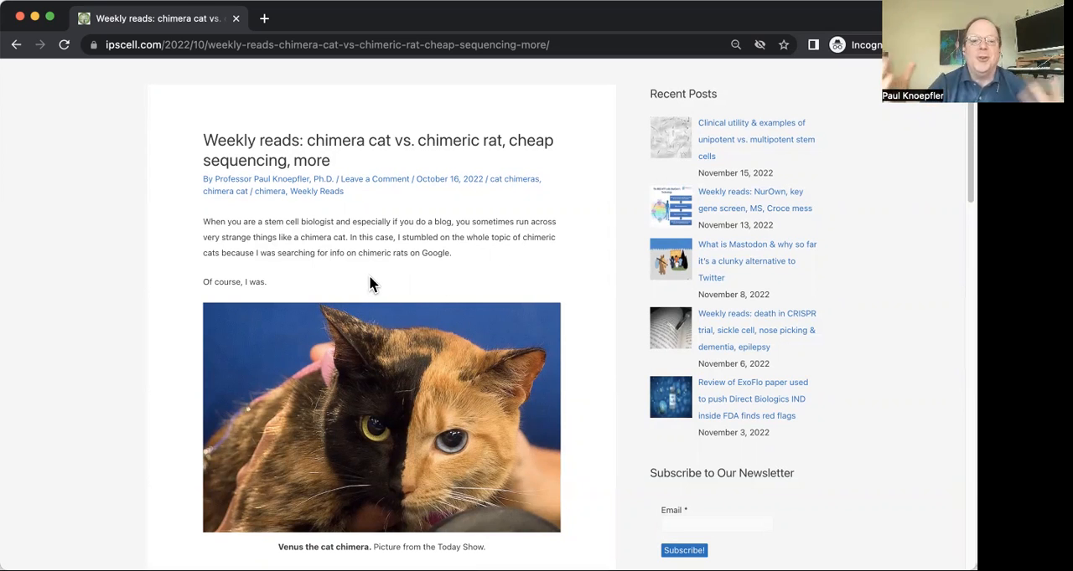
{"action": "mouse_move", "coordinate": [372, 279]}
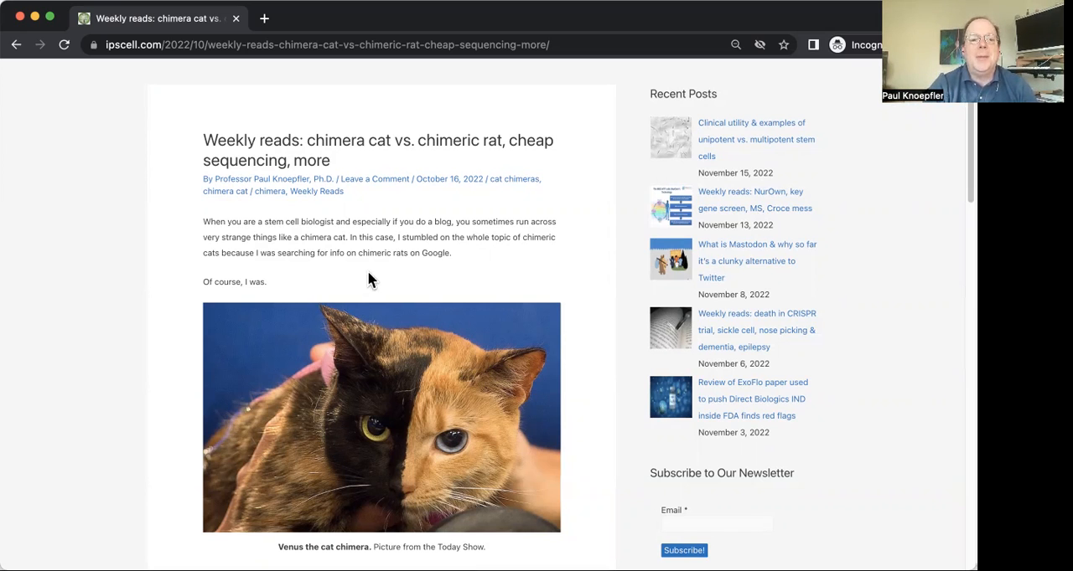
{"action": "mouse_move", "coordinate": [408, 281]}
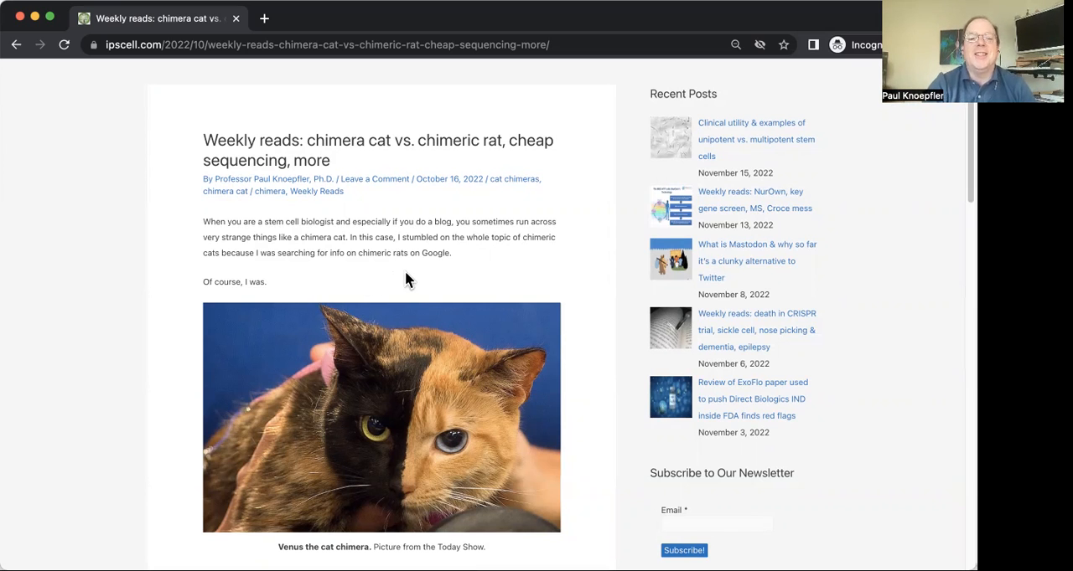
{"action": "mouse_move", "coordinate": [352, 285]}
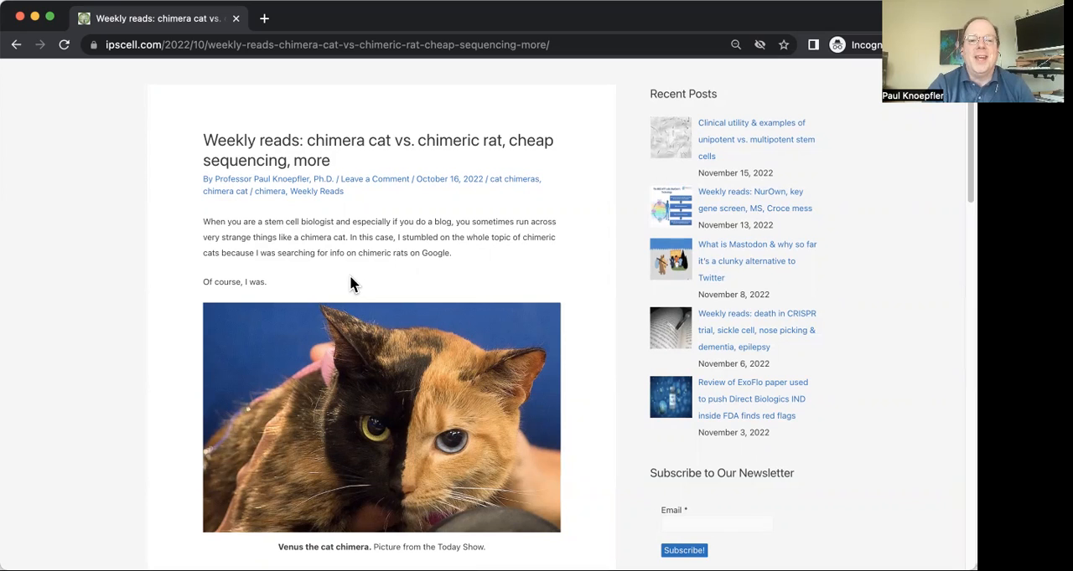
{"action": "mouse_move", "coordinate": [382, 276]}
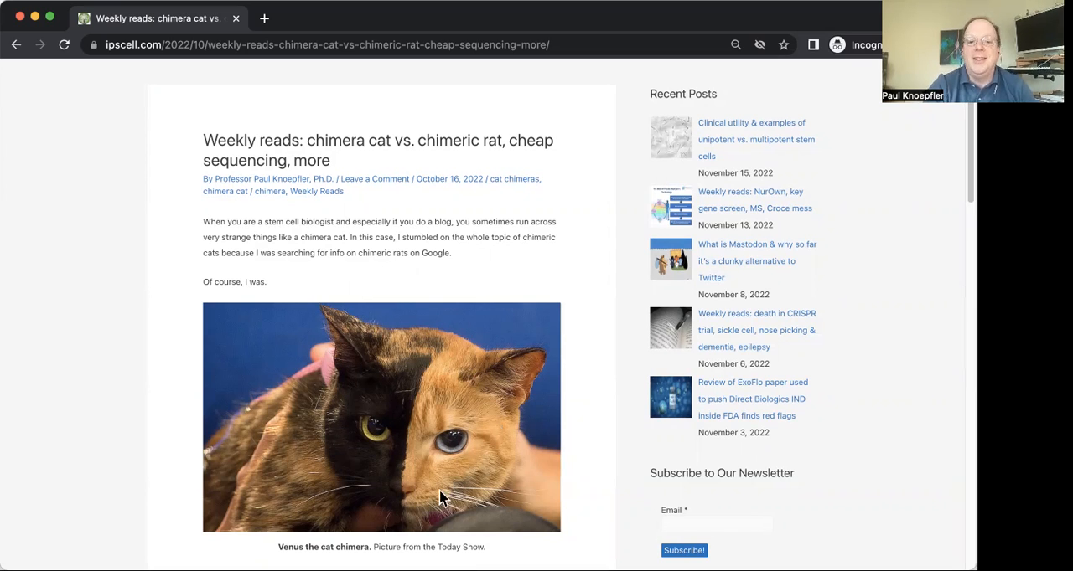
{"action": "scroll", "scroll_direction": "down", "scroll_amount": 3}
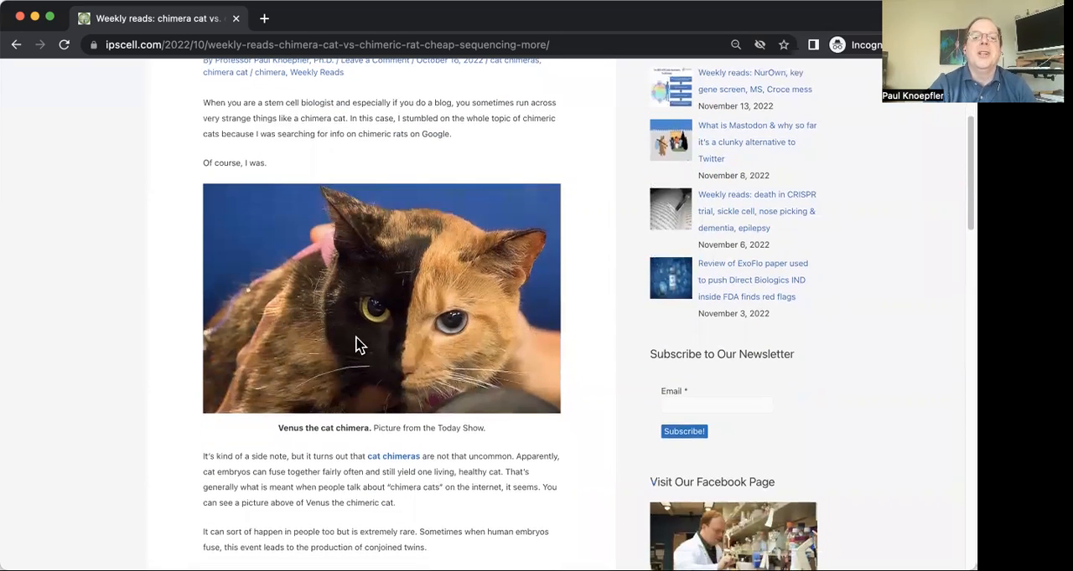
{"action": "mouse_move", "coordinate": [411, 264]}
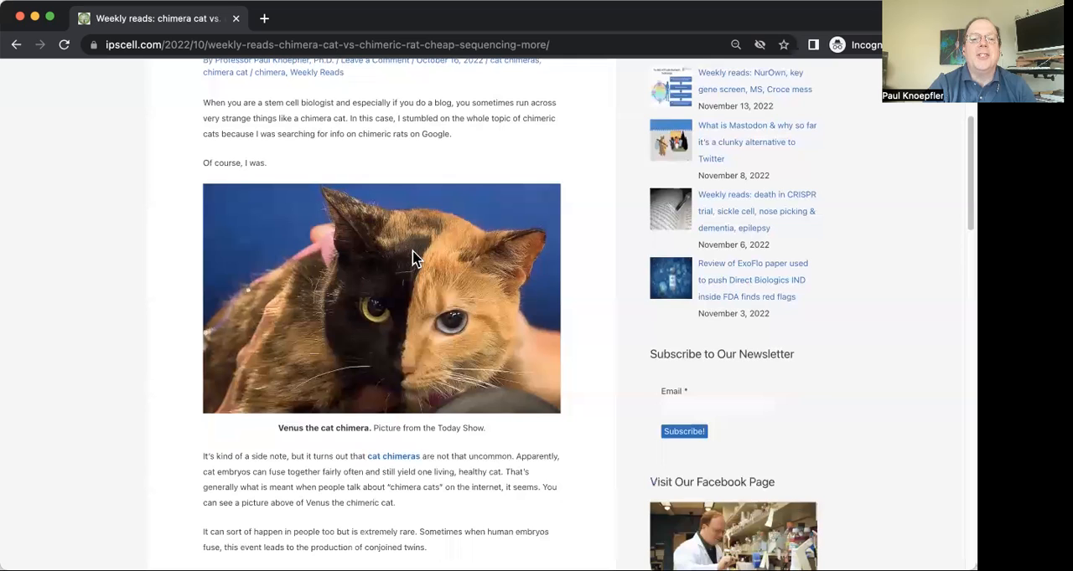
{"action": "mouse_move", "coordinate": [252, 310]}
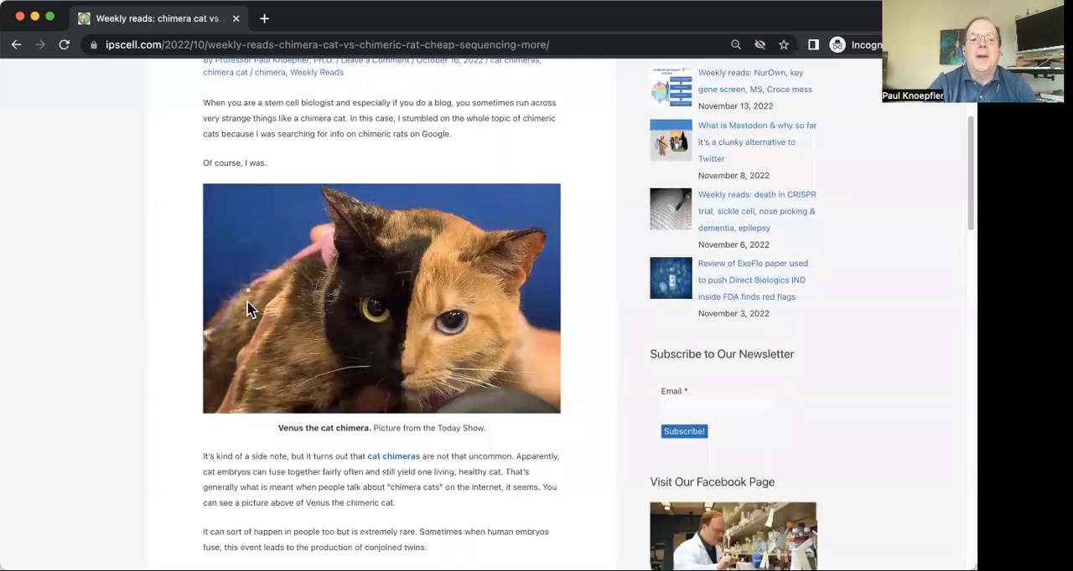
{"action": "mouse_move", "coordinate": [385, 266]}
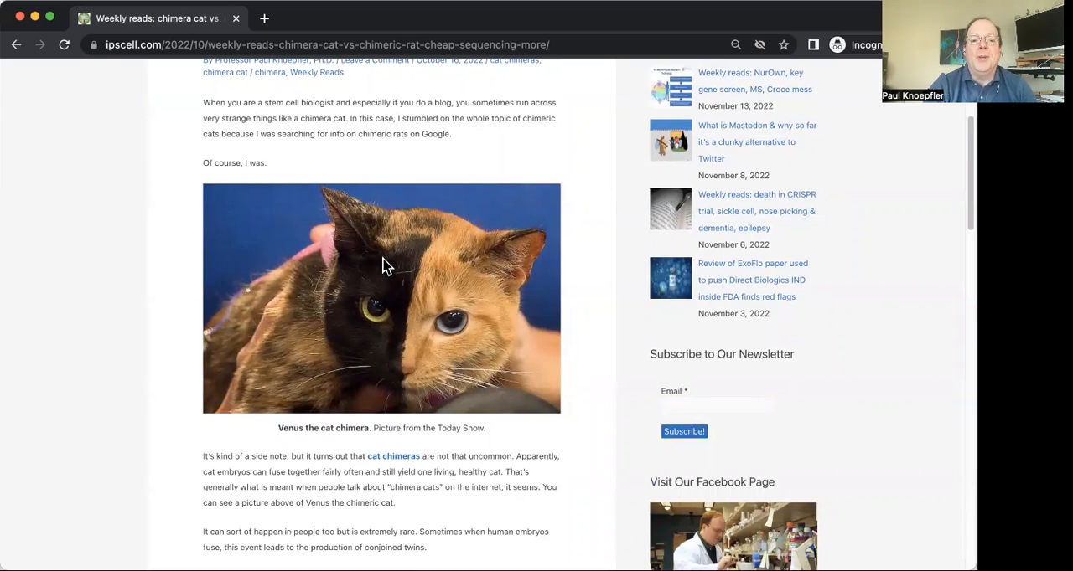
{"action": "mouse_move", "coordinate": [423, 258]}
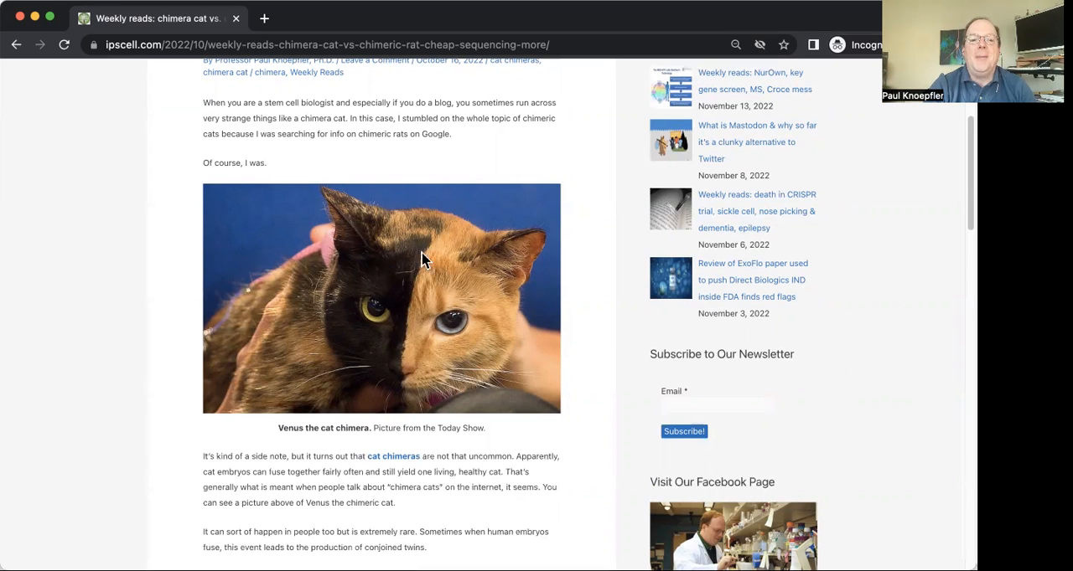
{"action": "mouse_move", "coordinate": [396, 263]}
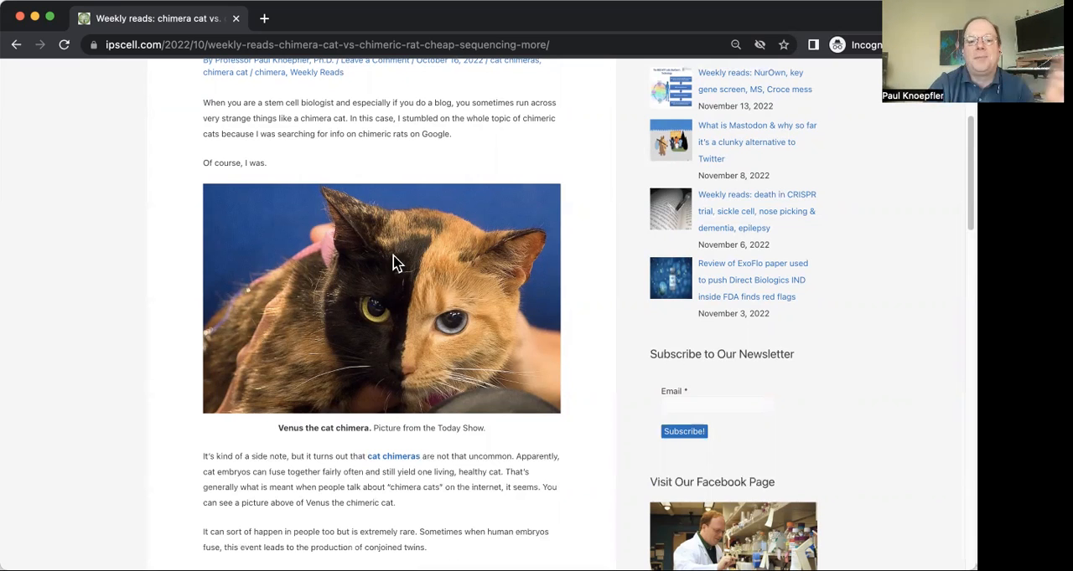
{"action": "mouse_move", "coordinate": [578, 293]}
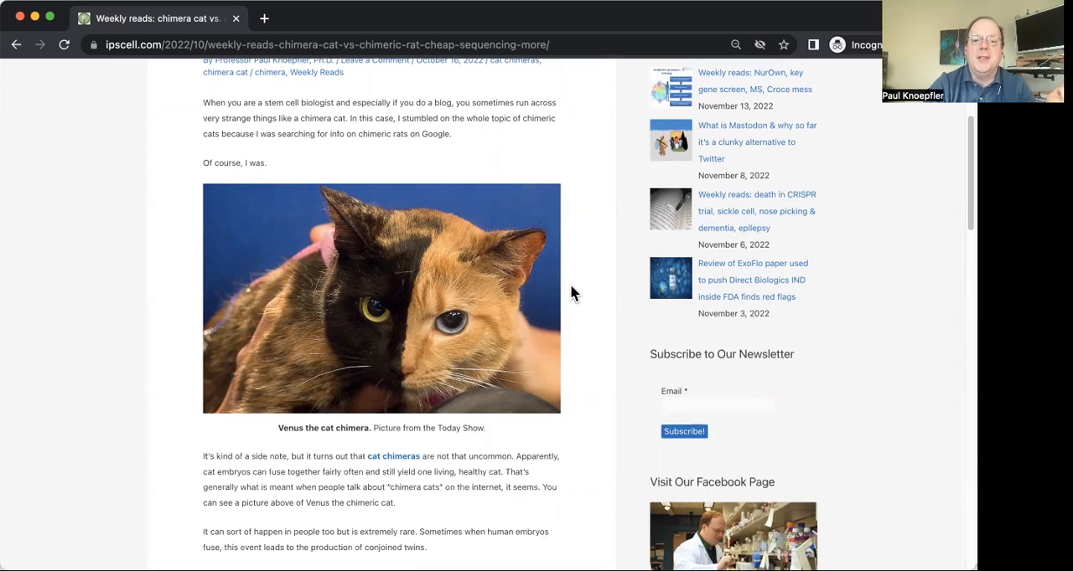
{"action": "mouse_move", "coordinate": [582, 292]}
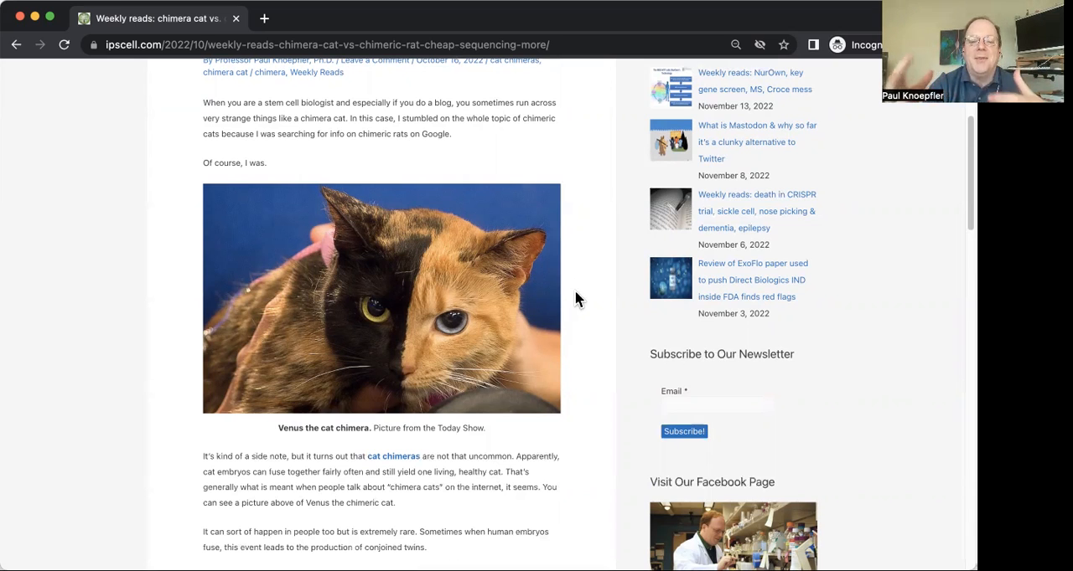
{"action": "mouse_move", "coordinate": [584, 243]}
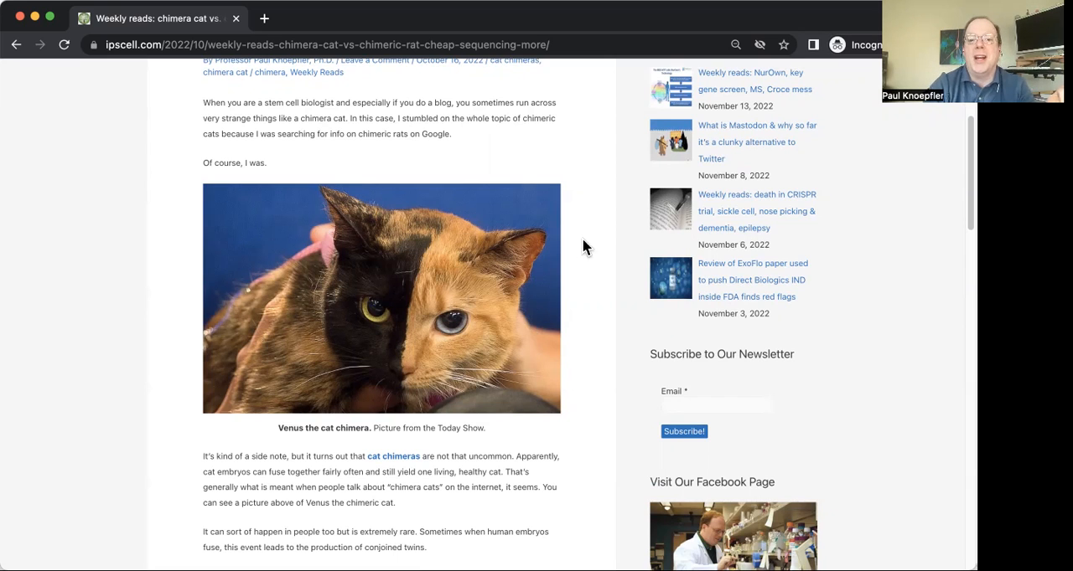
{"action": "mouse_move", "coordinate": [398, 366]}
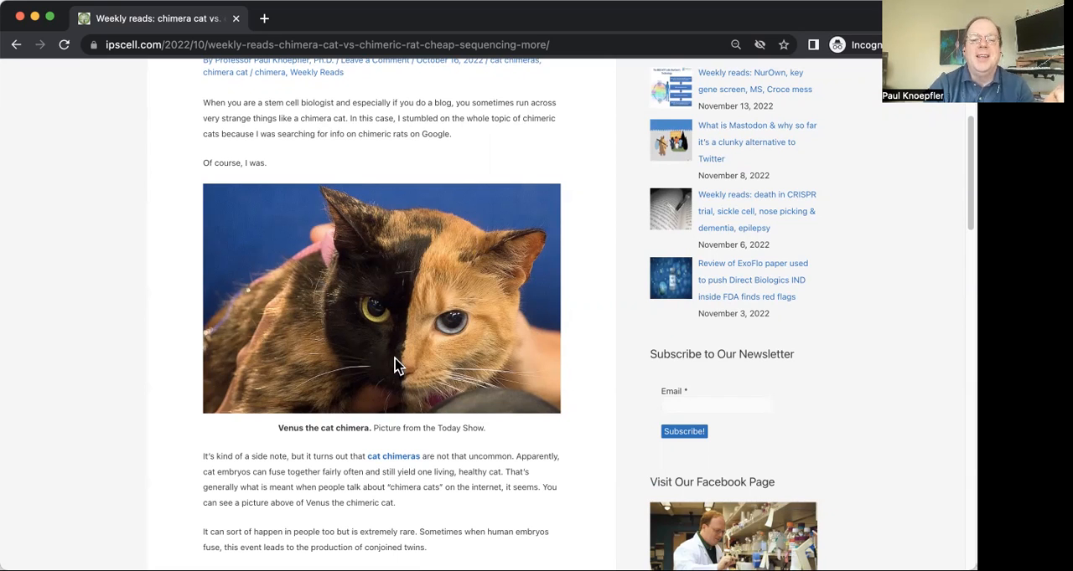
{"action": "mouse_move", "coordinate": [377, 351]}
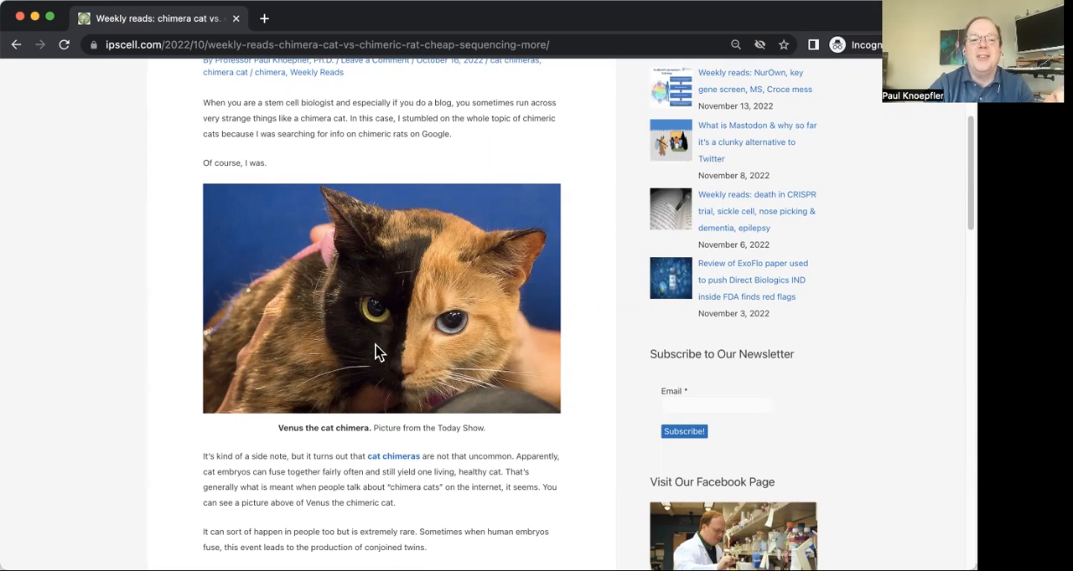
{"action": "mouse_move", "coordinate": [386, 316]}
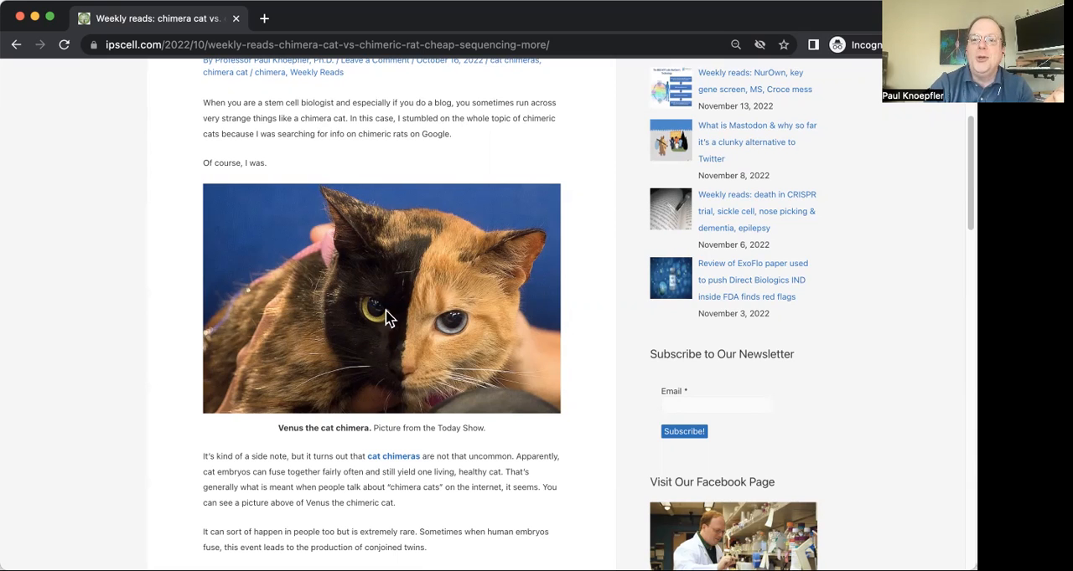
{"action": "mouse_move", "coordinate": [599, 310]}
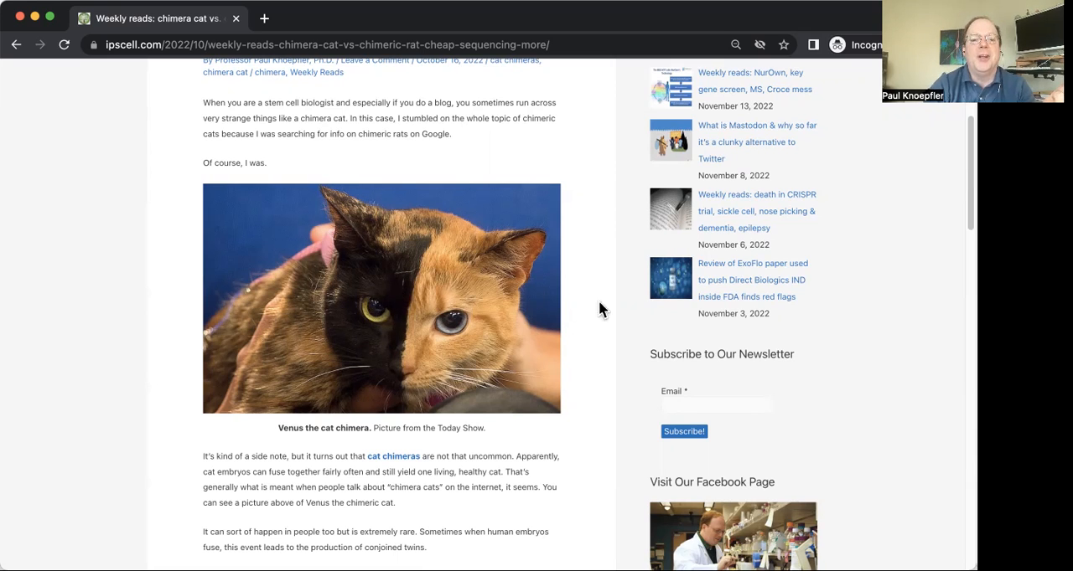
{"action": "mouse_move", "coordinate": [583, 312]}
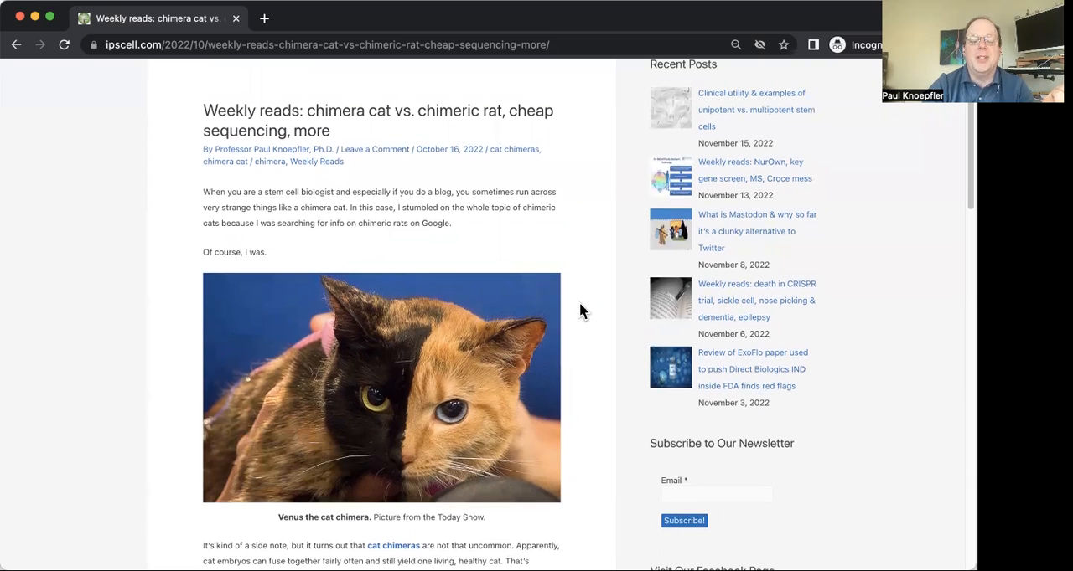
{"action": "scroll", "scroll_direction": "down", "scroll_amount": 3}
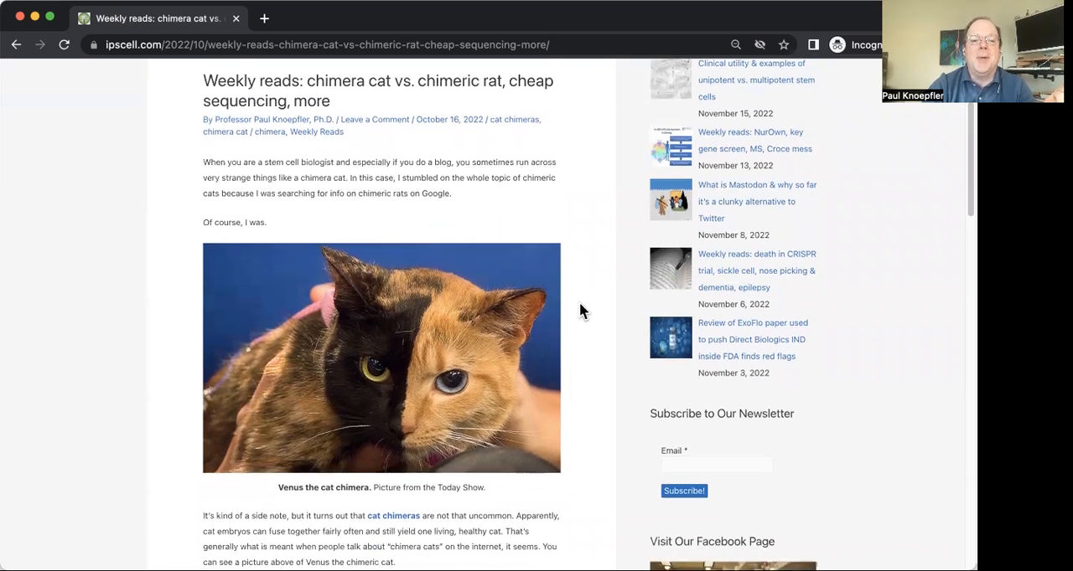
{"action": "scroll", "scroll_direction": "down", "scroll_amount": 3}
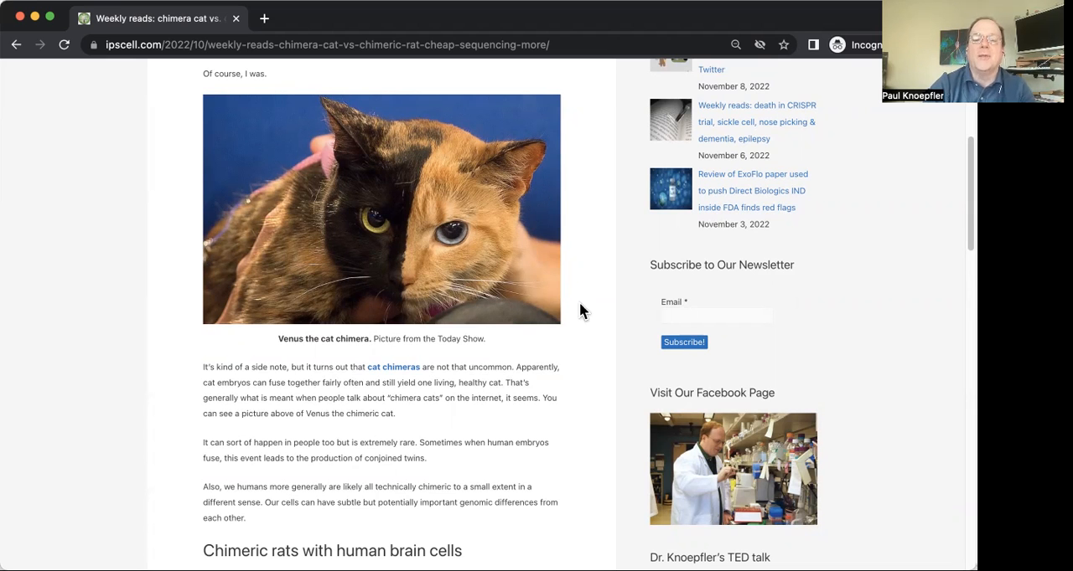
{"action": "scroll", "scroll_direction": "down", "scroll_amount": 3}
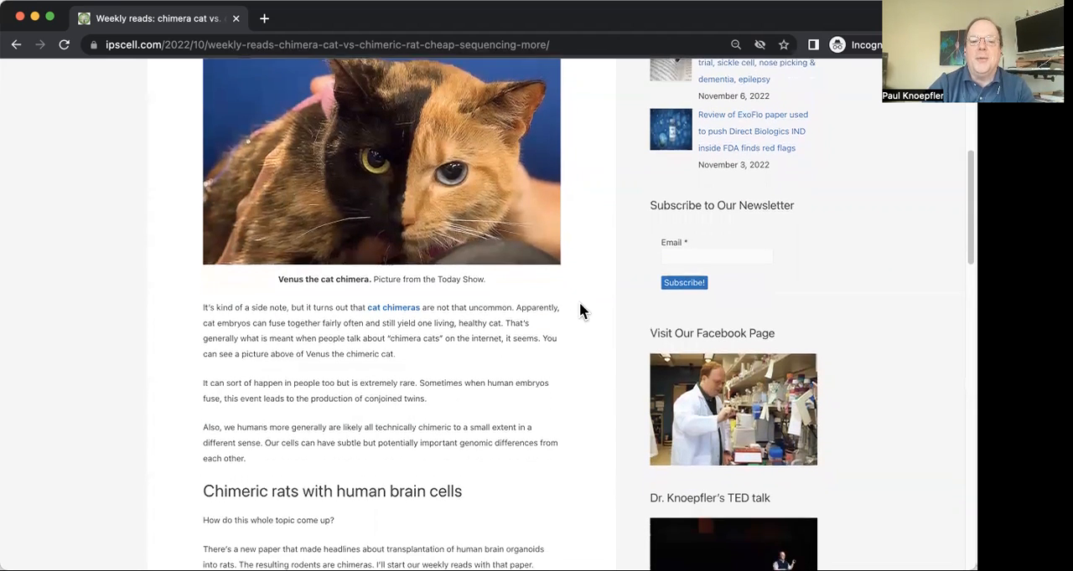
{"action": "scroll", "scroll_direction": "down", "scroll_amount": 3}
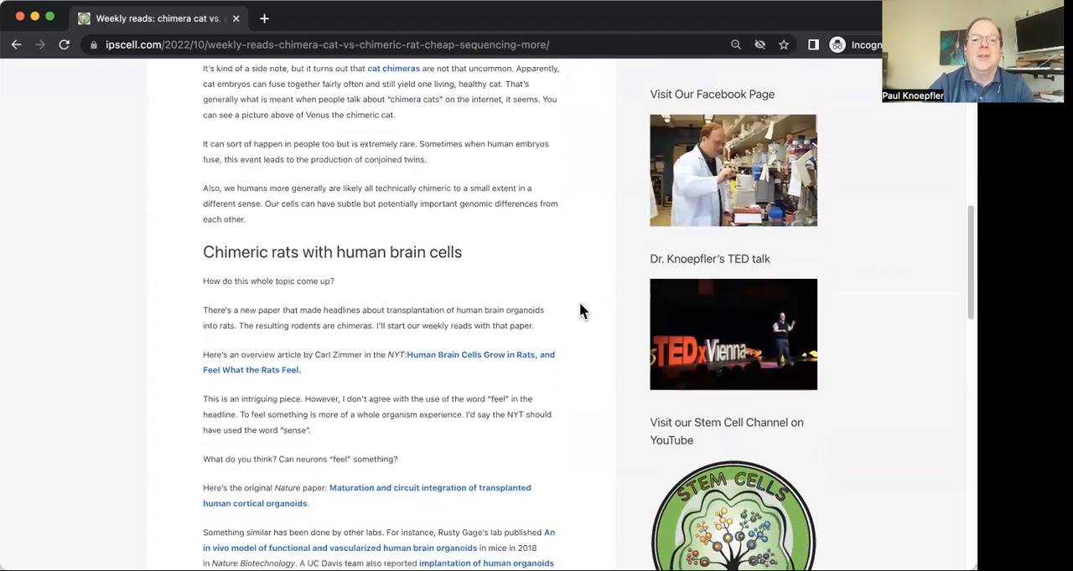
{"action": "scroll", "scroll_direction": "down", "scroll_amount": 3}
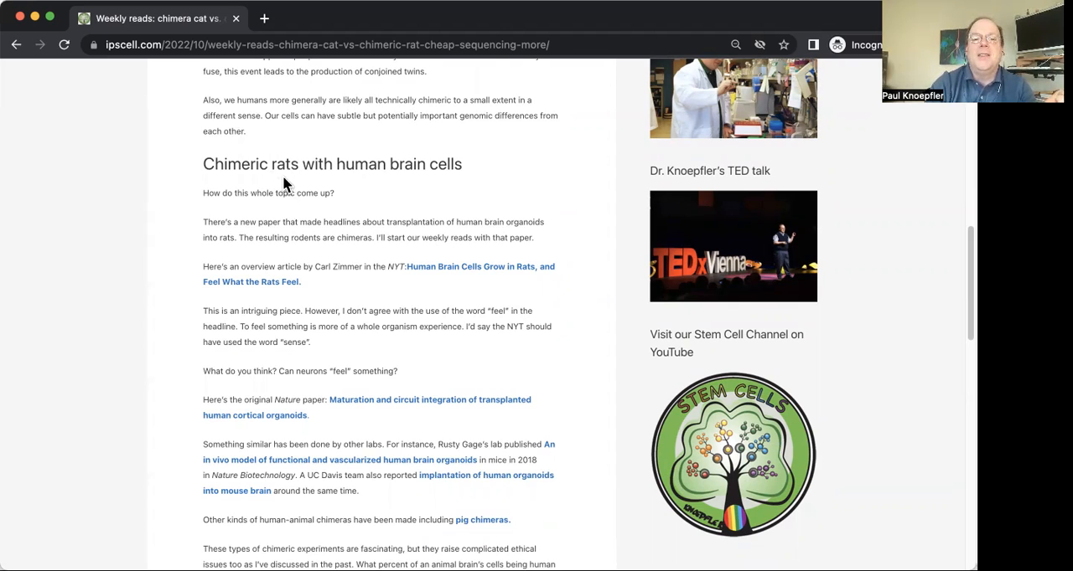
{"action": "mouse_move", "coordinate": [317, 181]}
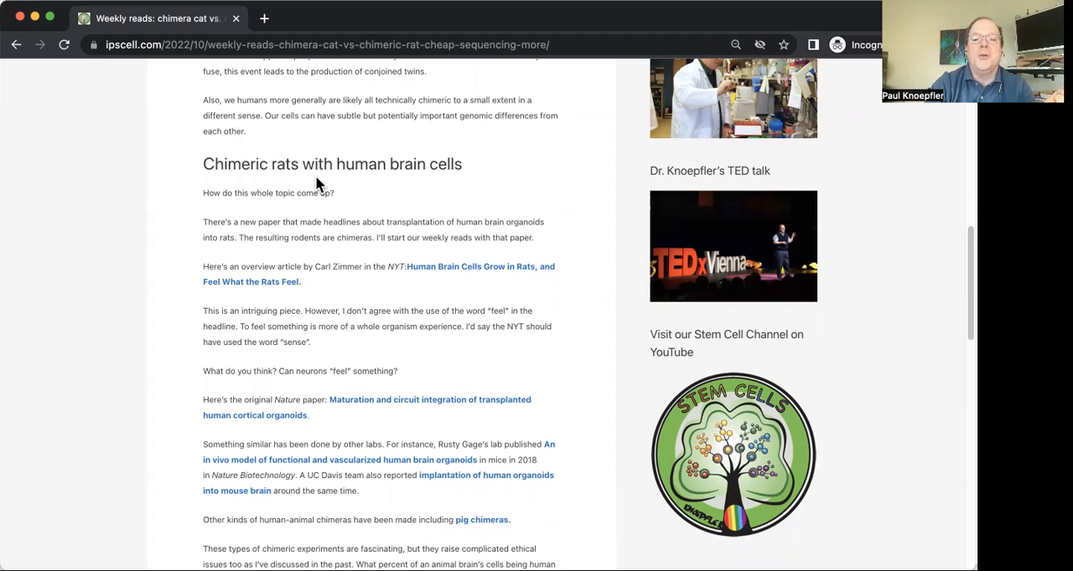
{"action": "mouse_move", "coordinate": [359, 186]}
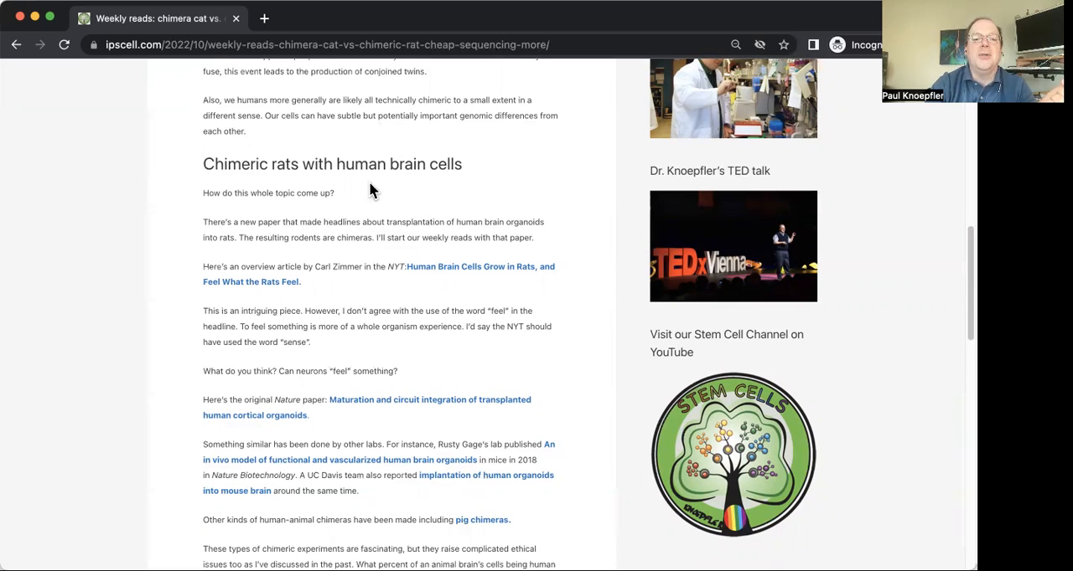
{"action": "mouse_move", "coordinate": [377, 199]}
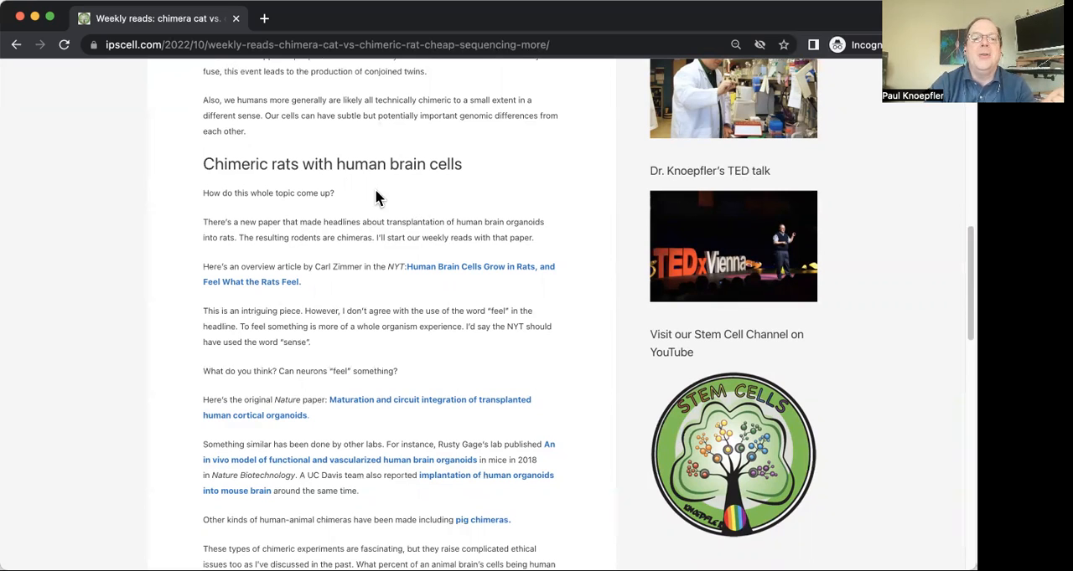
{"action": "mouse_move", "coordinate": [352, 186]}
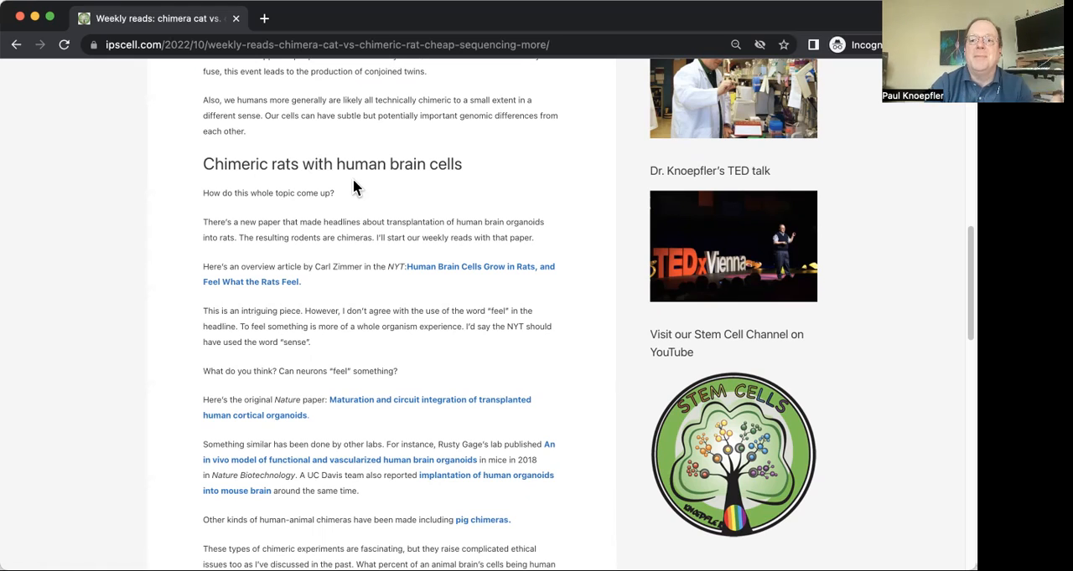
{"action": "mouse_move", "coordinate": [410, 200]}
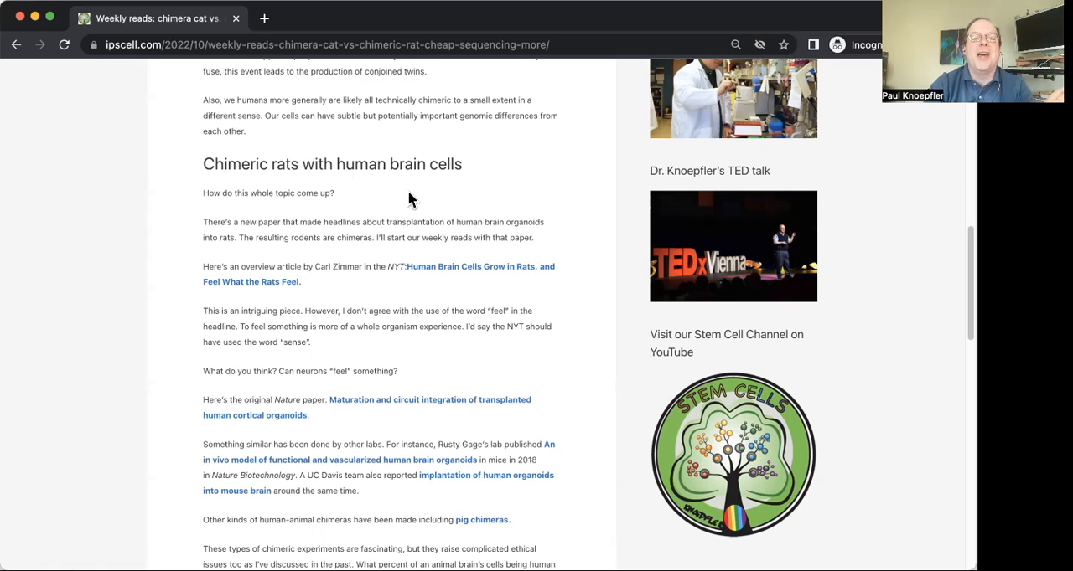
{"action": "mouse_move", "coordinate": [385, 204]}
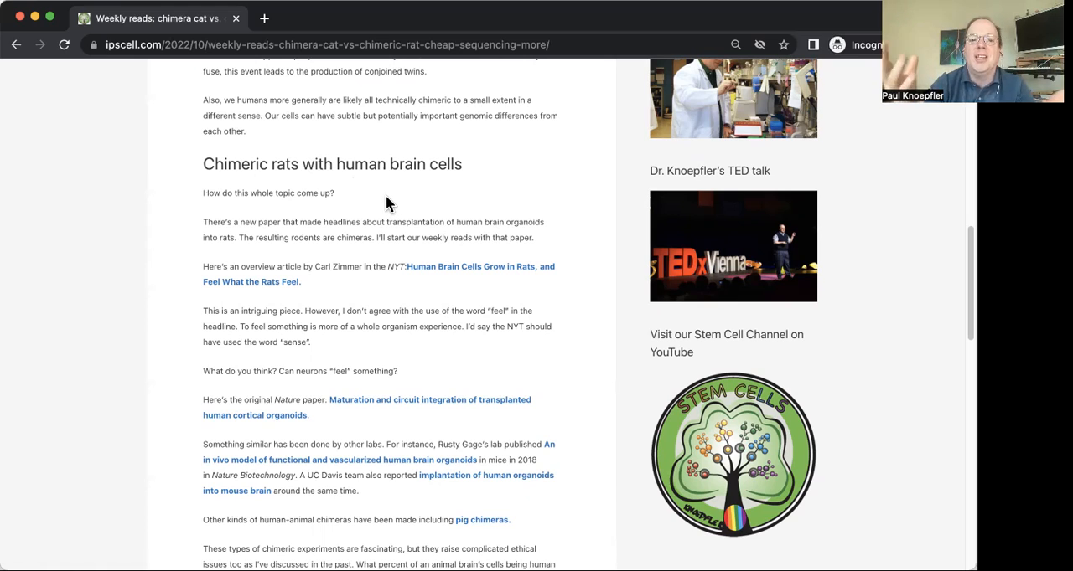
{"action": "mouse_move", "coordinate": [396, 191]}
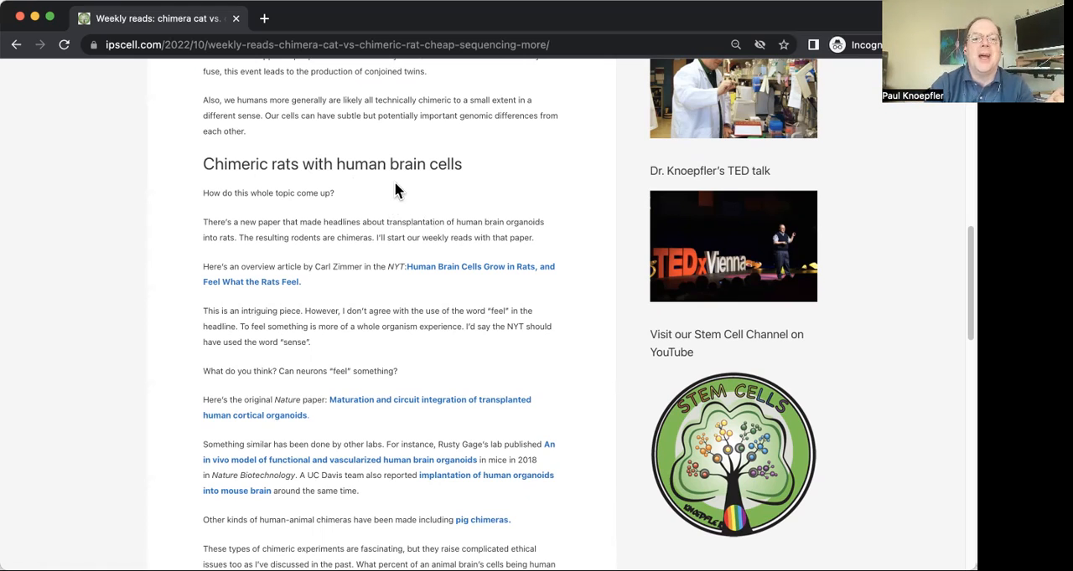
{"action": "mouse_move", "coordinate": [361, 193]}
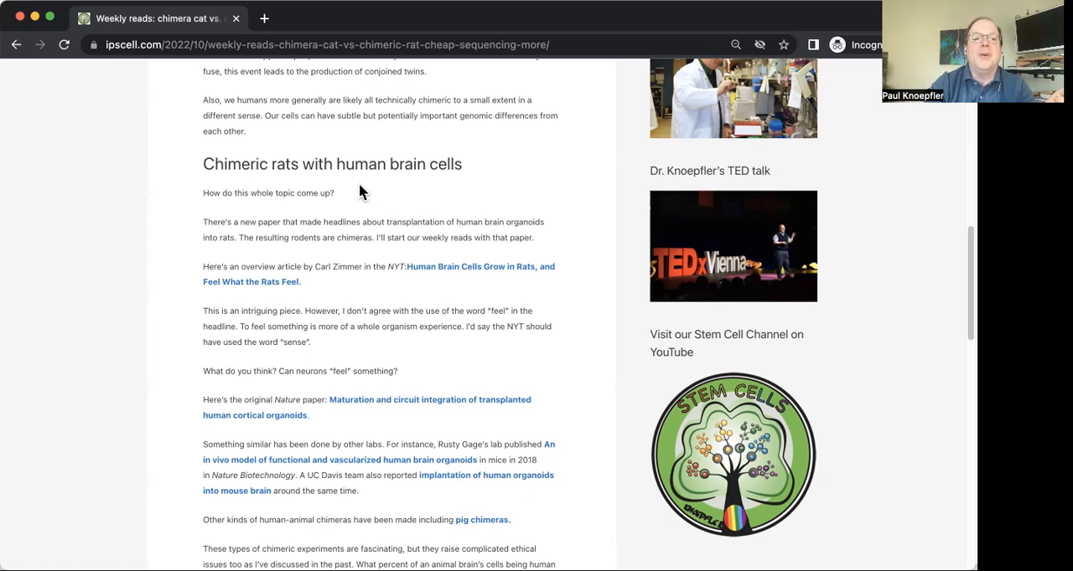
{"action": "mouse_move", "coordinate": [389, 190]}
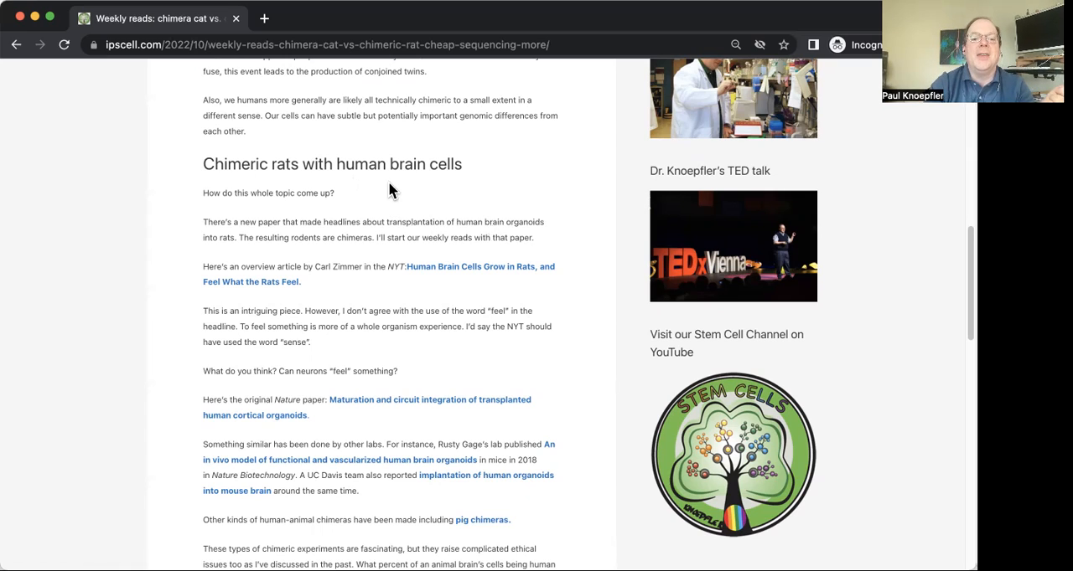
{"action": "mouse_move", "coordinate": [378, 198]}
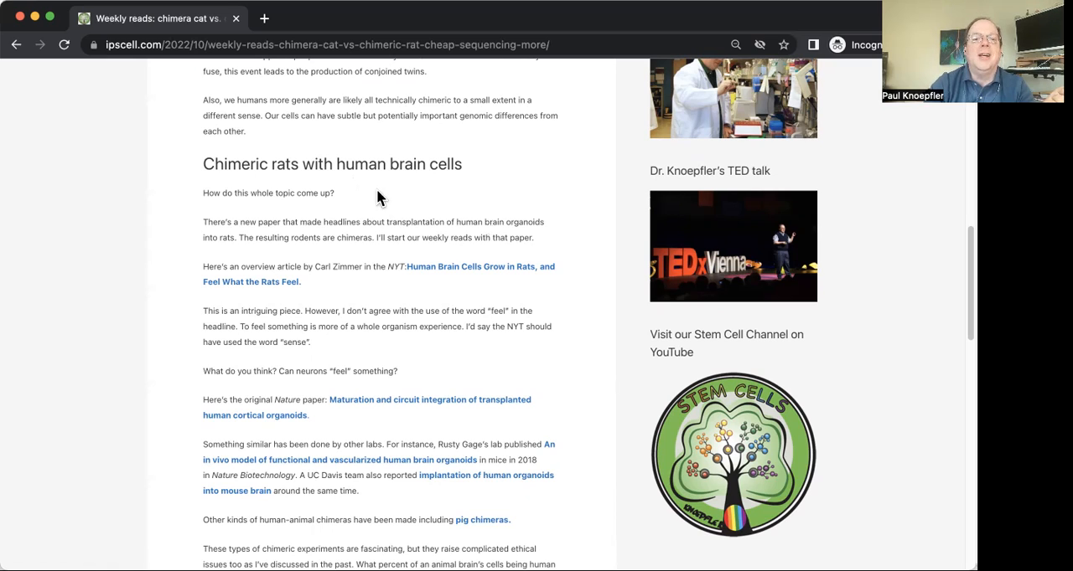
{"action": "mouse_move", "coordinate": [438, 187]}
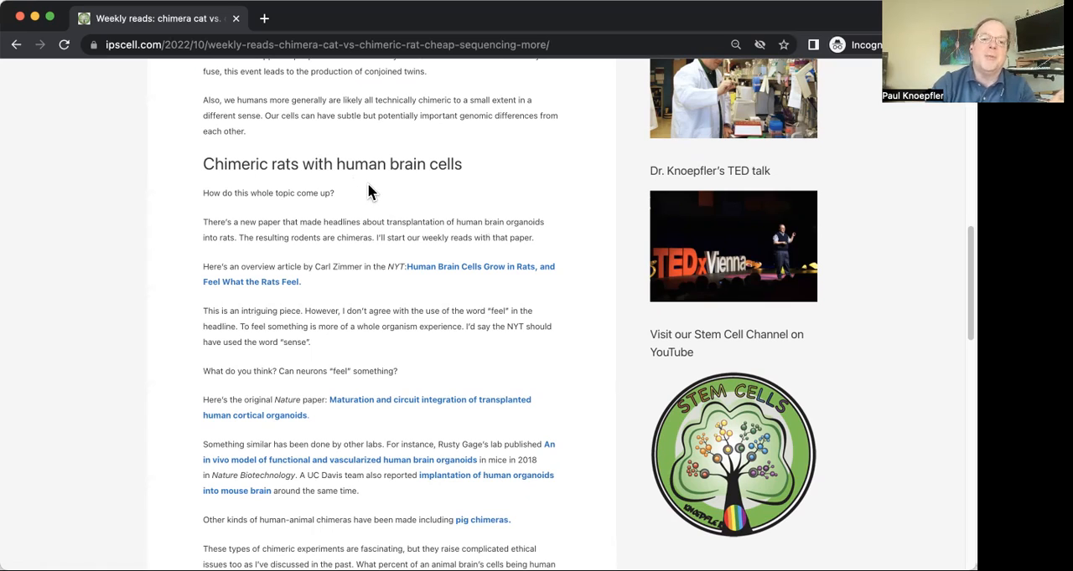
{"action": "mouse_move", "coordinate": [426, 205]}
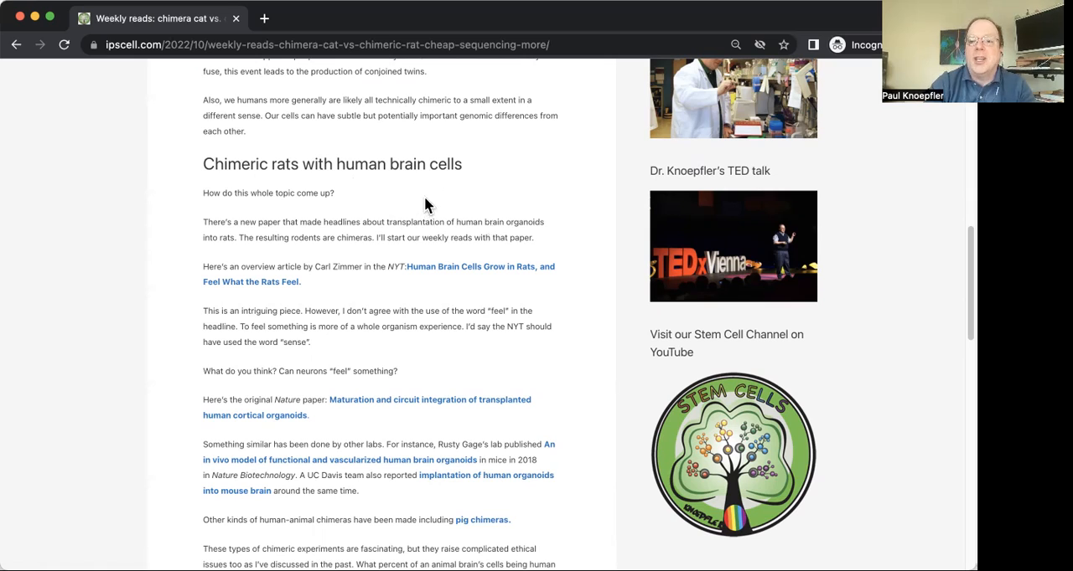
{"action": "mouse_move", "coordinate": [422, 202]}
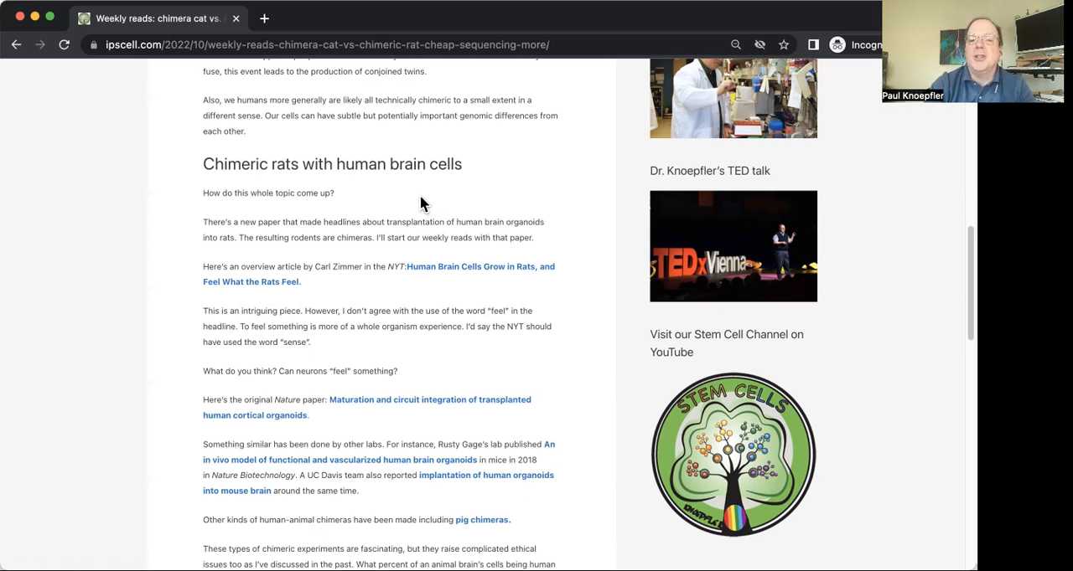
{"action": "mouse_move", "coordinate": [360, 187]}
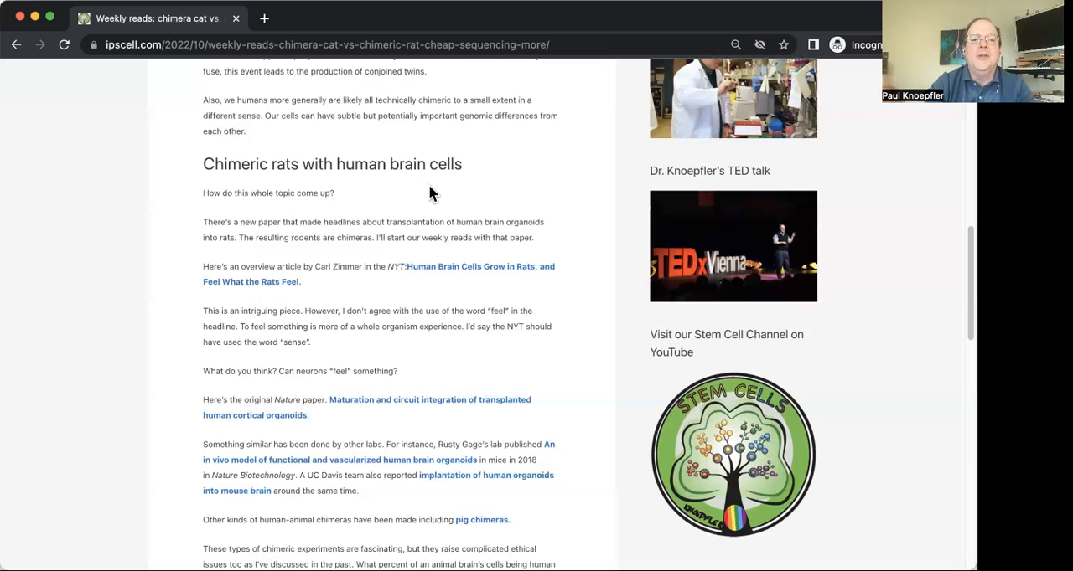
{"action": "mouse_move", "coordinate": [371, 180]}
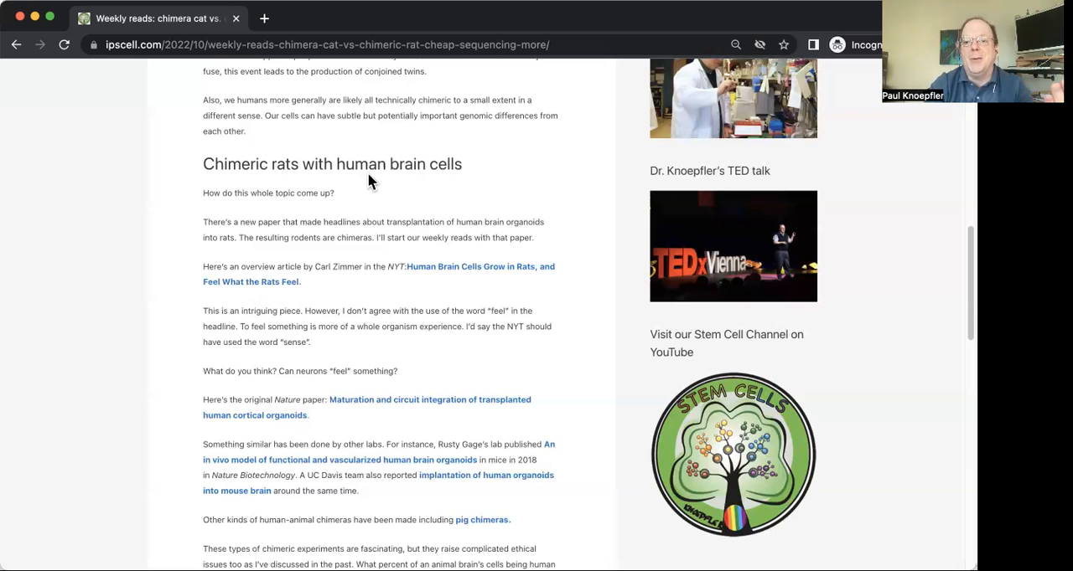
{"action": "mouse_move", "coordinate": [420, 215]}
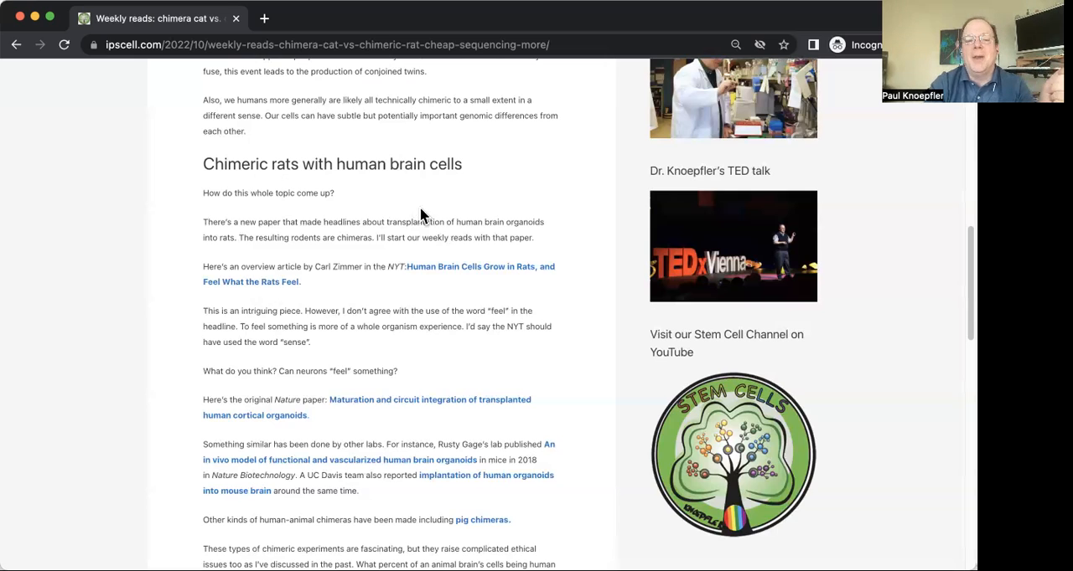
{"action": "mouse_move", "coordinate": [455, 200]}
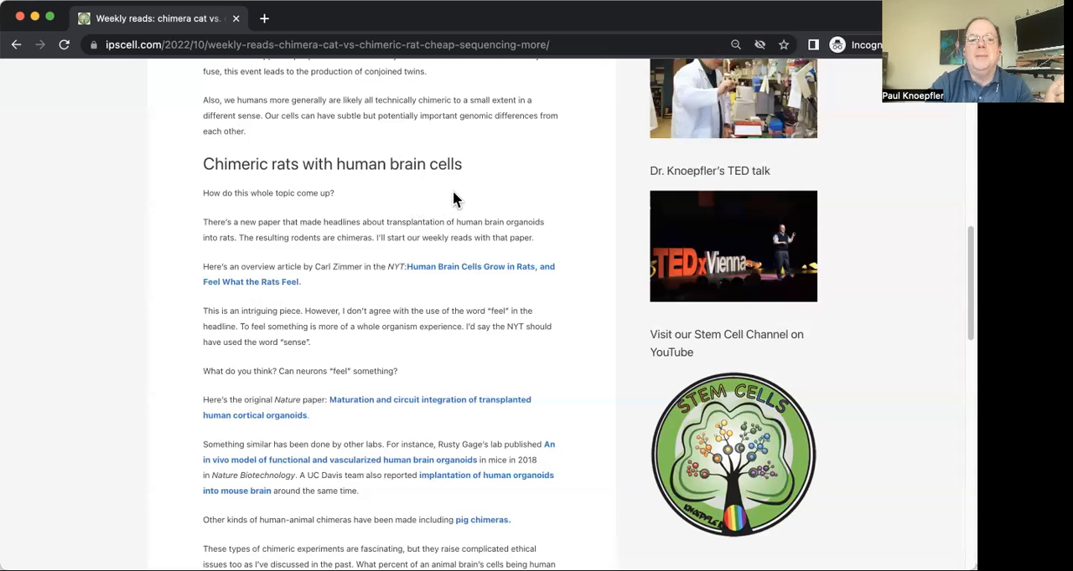
{"action": "mouse_move", "coordinate": [387, 206]}
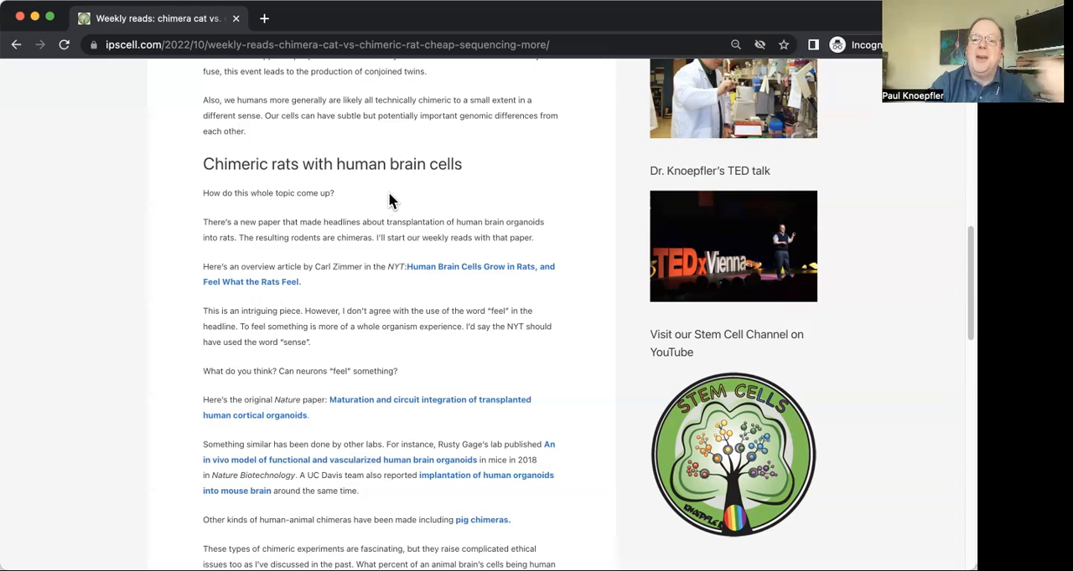
{"action": "mouse_move", "coordinate": [421, 202]}
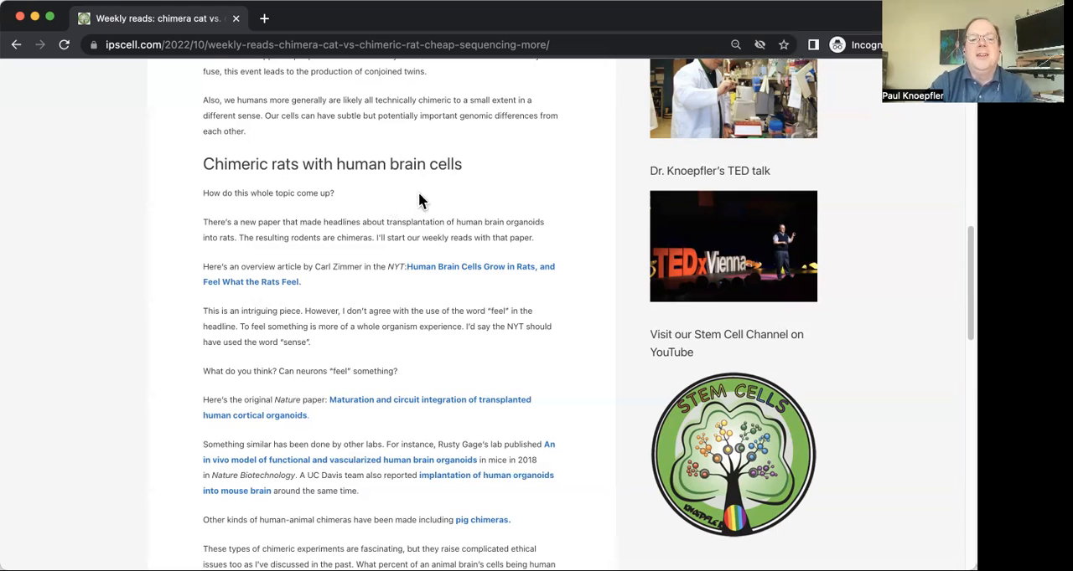
{"action": "mouse_move", "coordinate": [388, 209]}
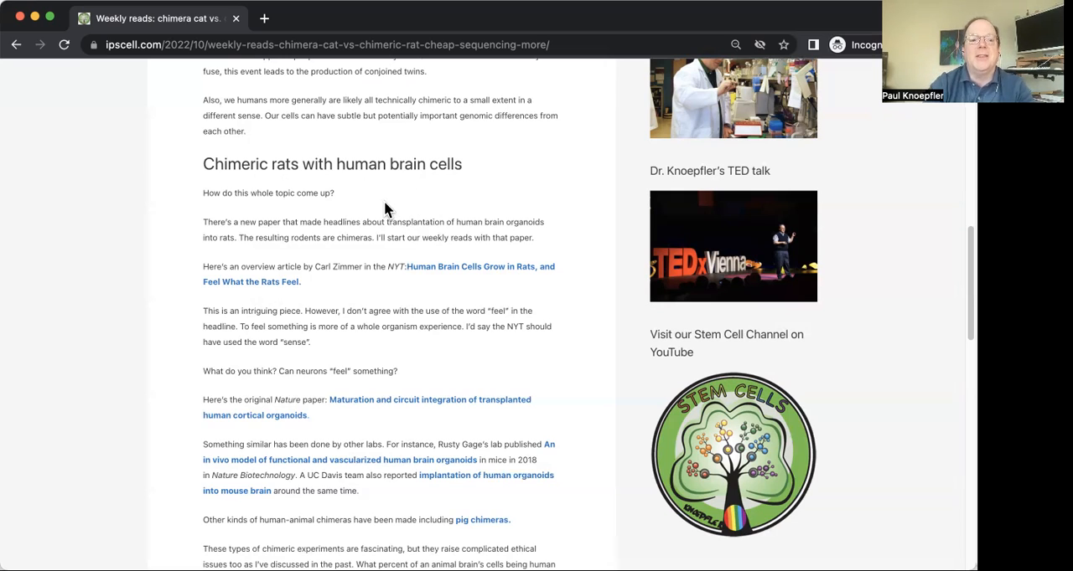
{"action": "mouse_move", "coordinate": [386, 186]}
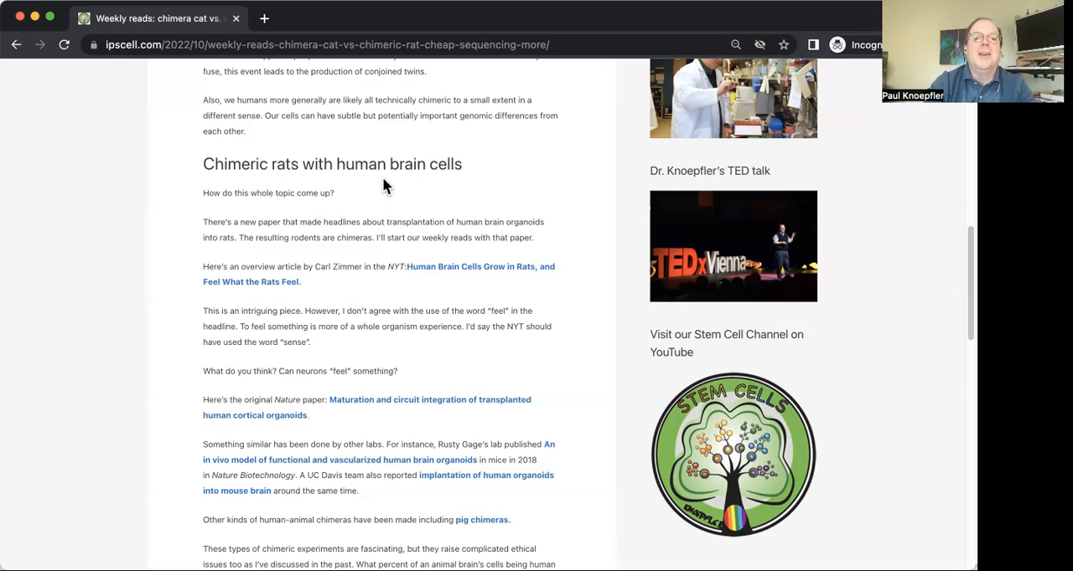
{"action": "mouse_move", "coordinate": [365, 194]}
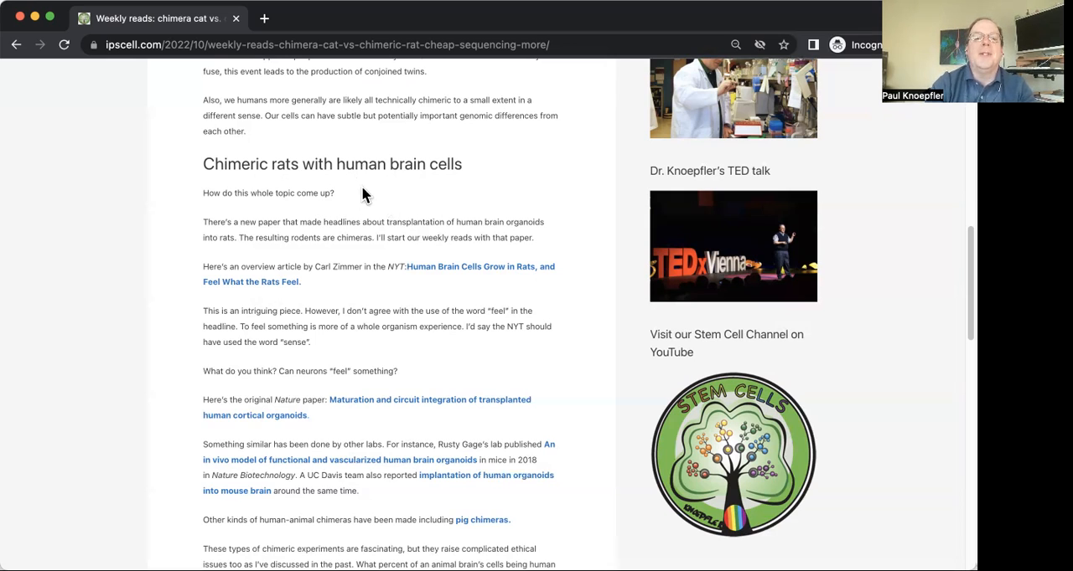
{"action": "mouse_move", "coordinate": [353, 191]}
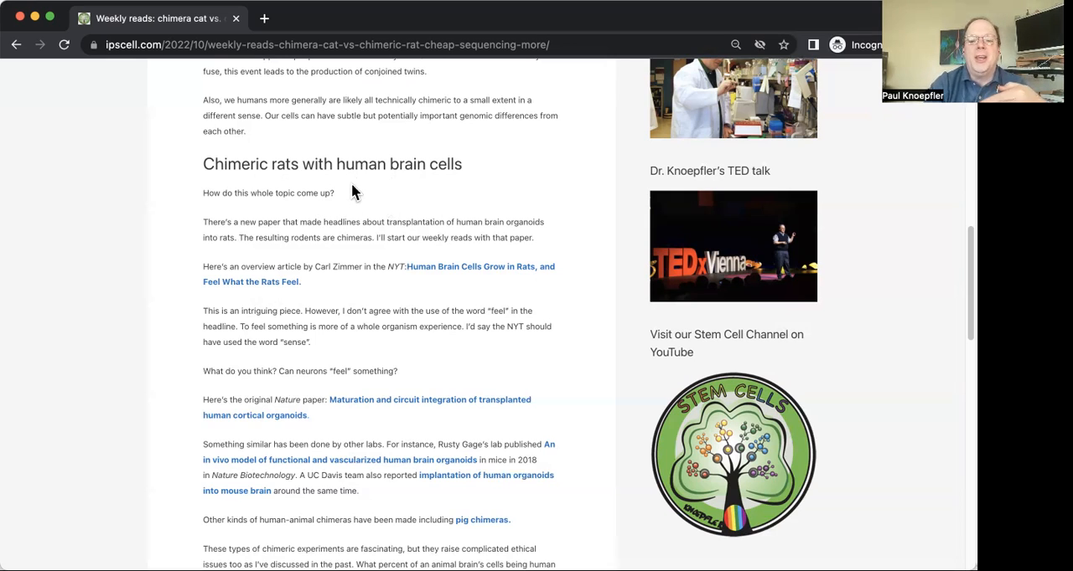
{"action": "mouse_move", "coordinate": [394, 193]}
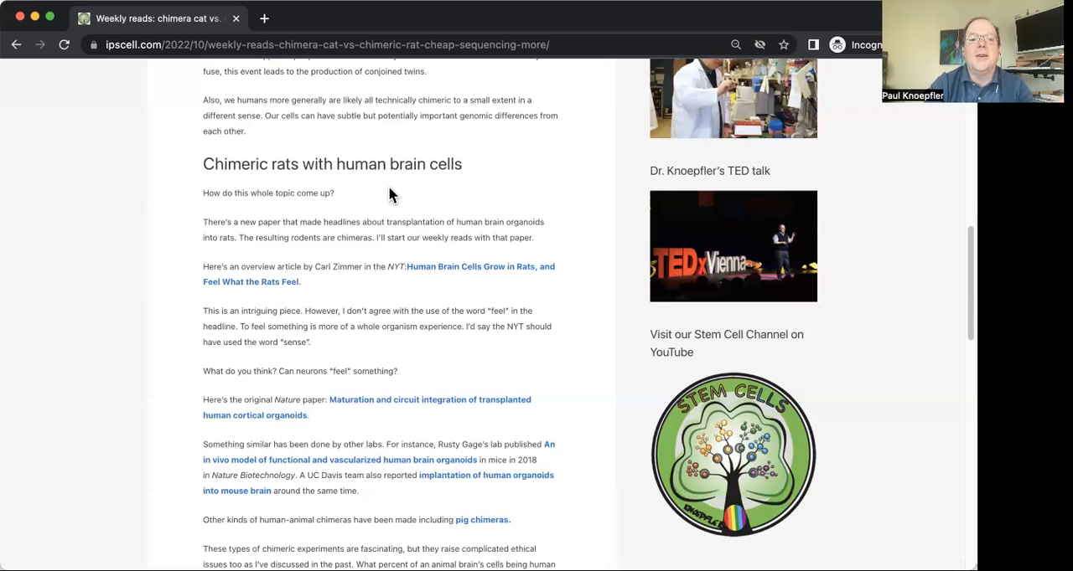
{"action": "mouse_move", "coordinate": [372, 207]}
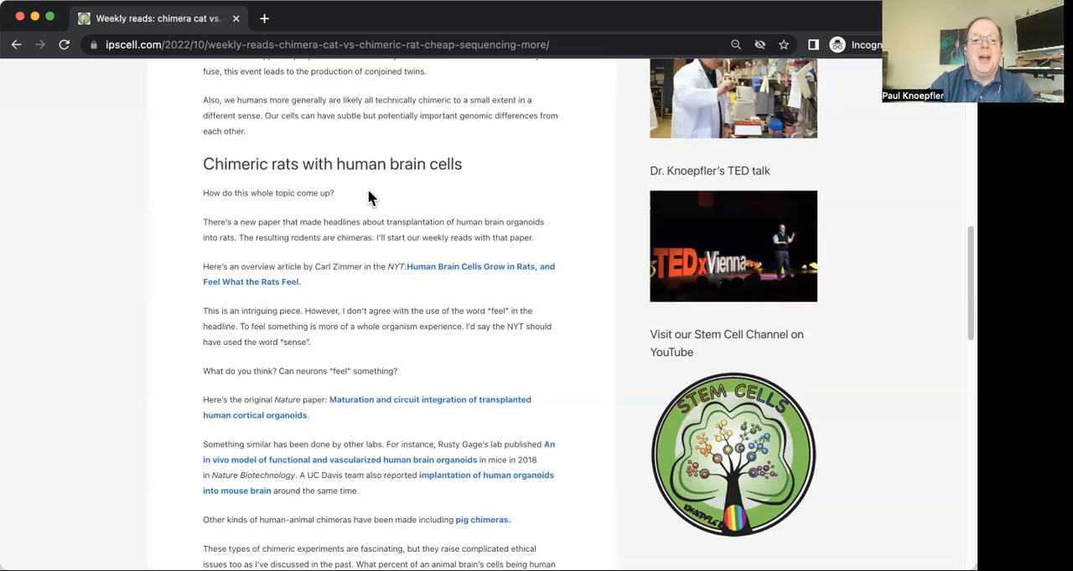
{"action": "mouse_move", "coordinate": [364, 199]}
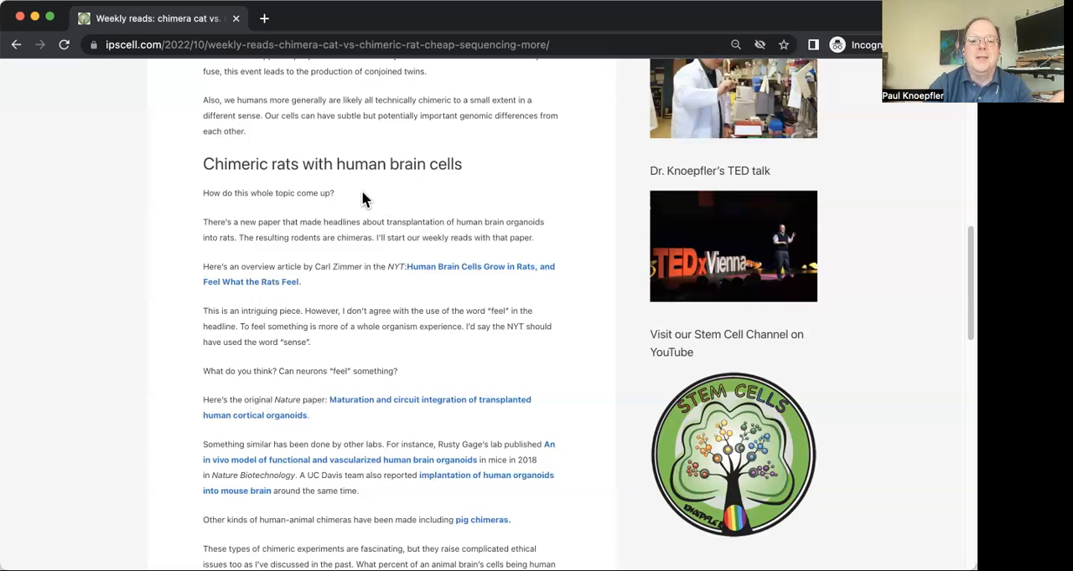
{"action": "mouse_move", "coordinate": [548, 209]}
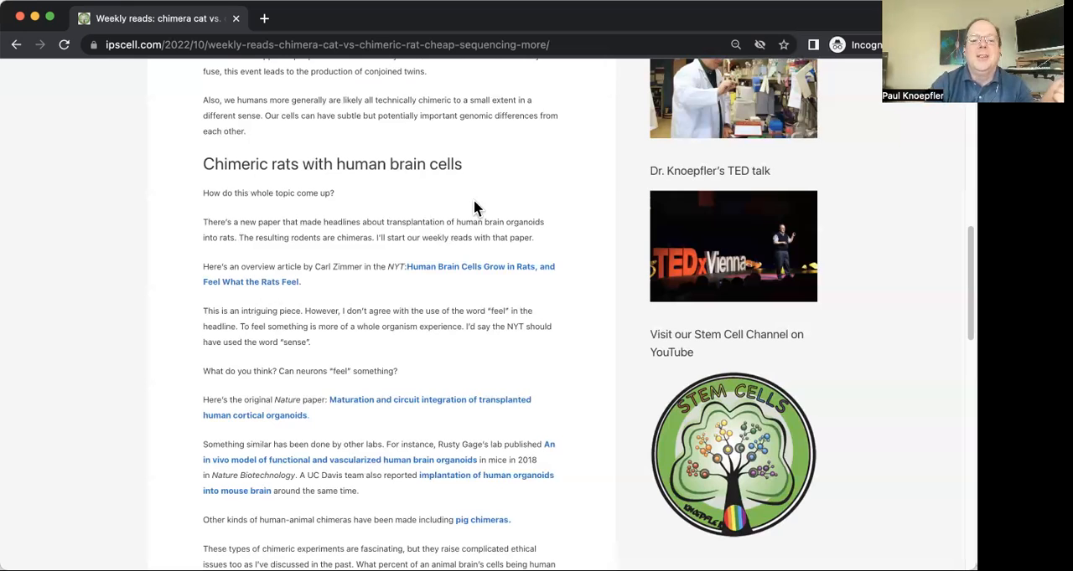
{"action": "scroll", "scroll_direction": "down", "scroll_amount": 3}
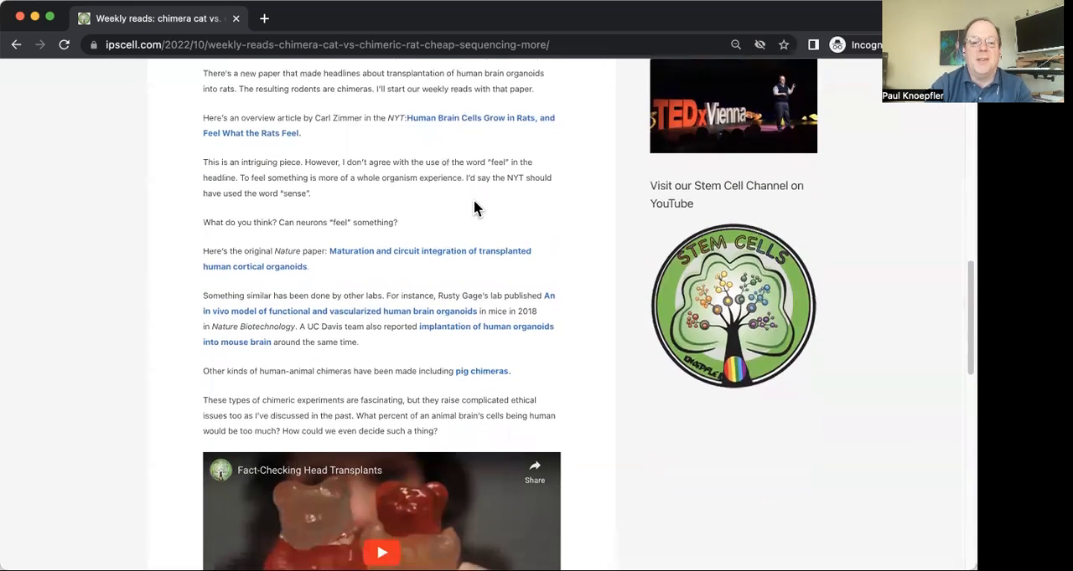
{"action": "scroll", "scroll_direction": "down", "scroll_amount": 3}
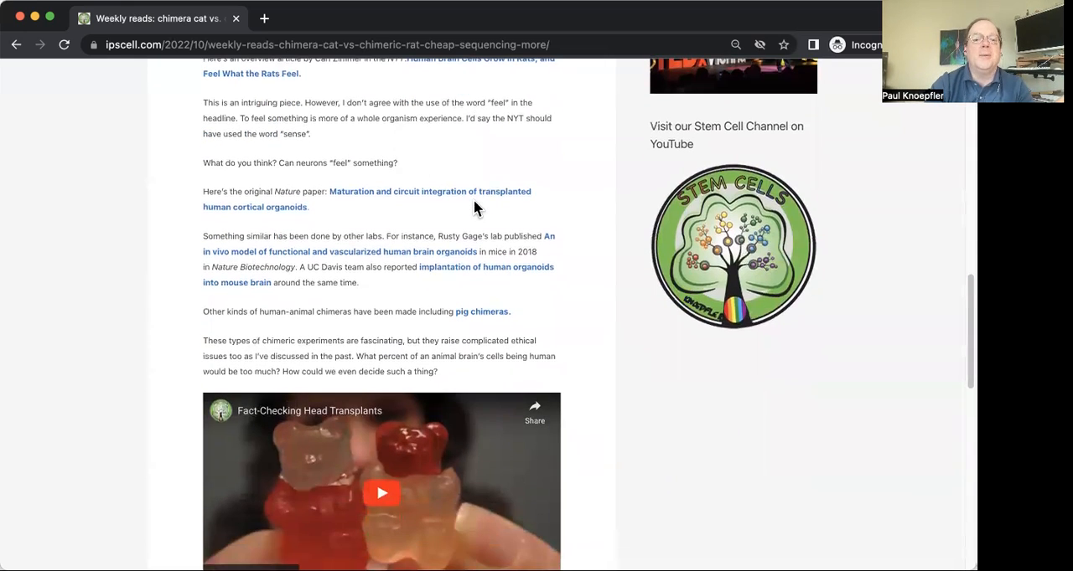
{"action": "scroll", "scroll_direction": "down", "scroll_amount": 3}
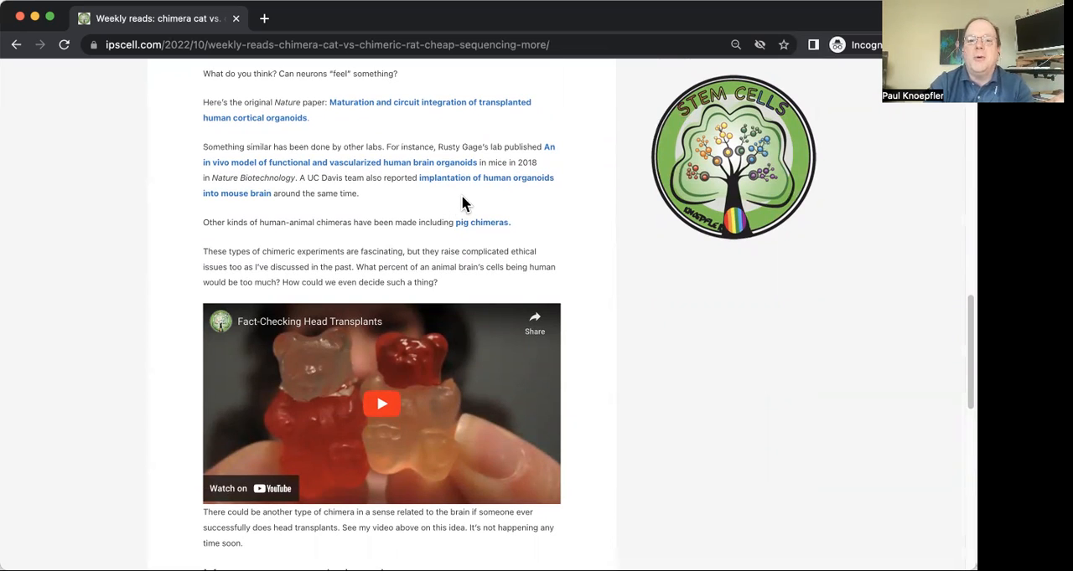
{"action": "mouse_move", "coordinate": [417, 205]}
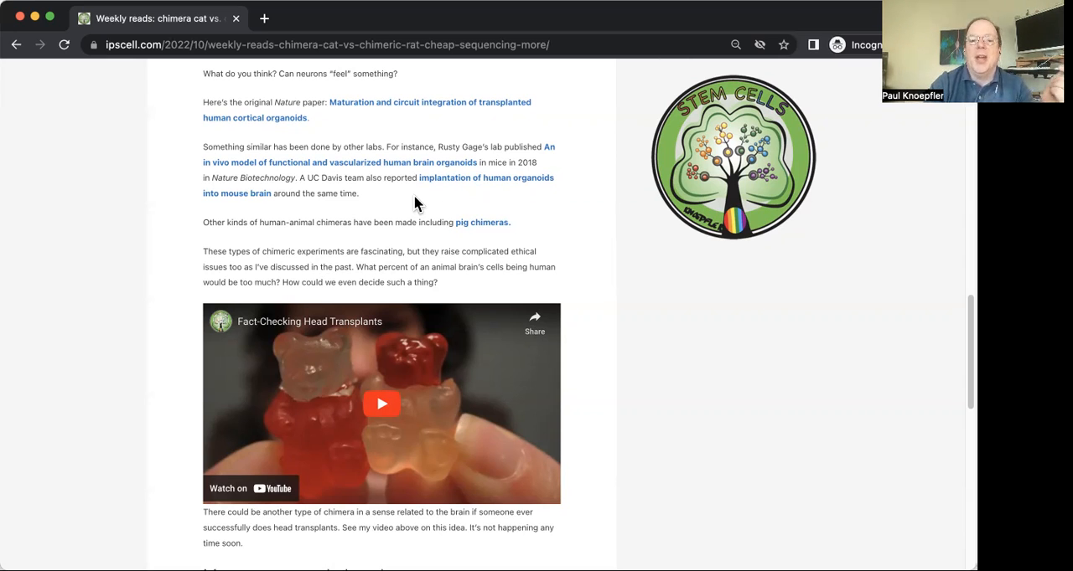
{"action": "scroll", "scroll_direction": "down", "scroll_amount": 3}
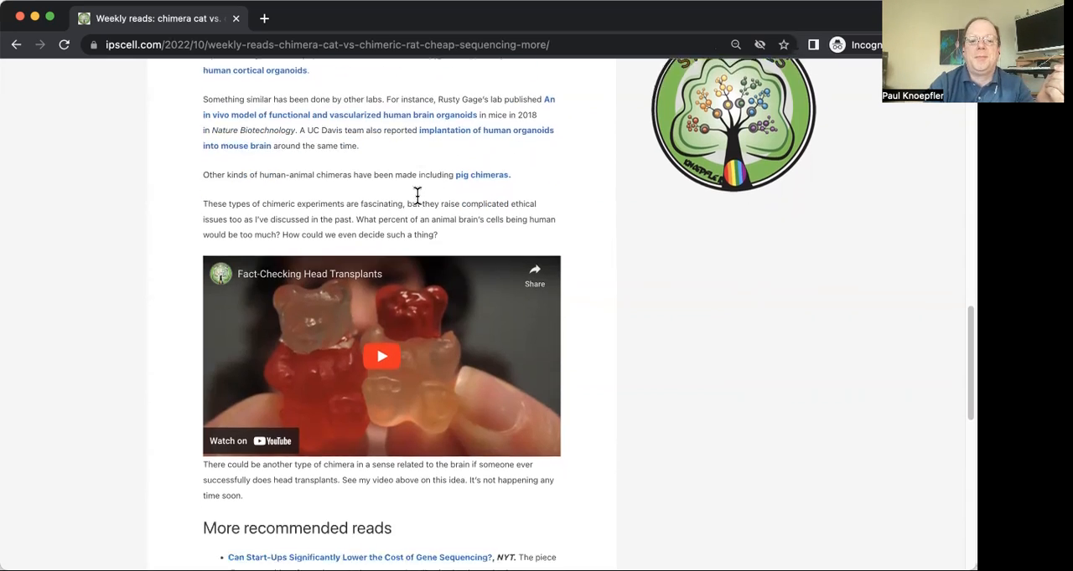
{"action": "scroll", "scroll_direction": "down", "scroll_amount": 3}
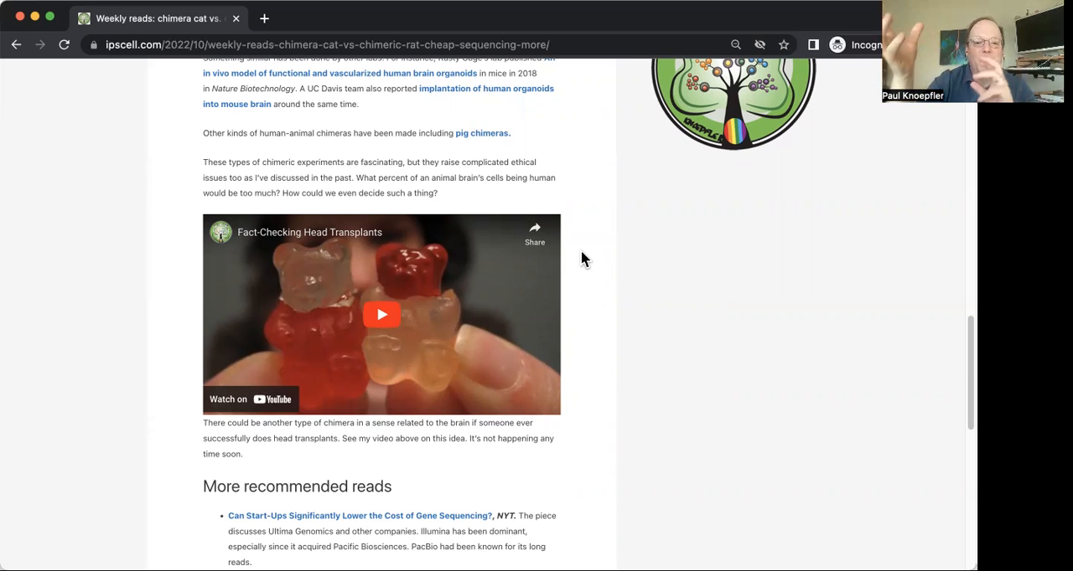
{"action": "mouse_move", "coordinate": [588, 208]}
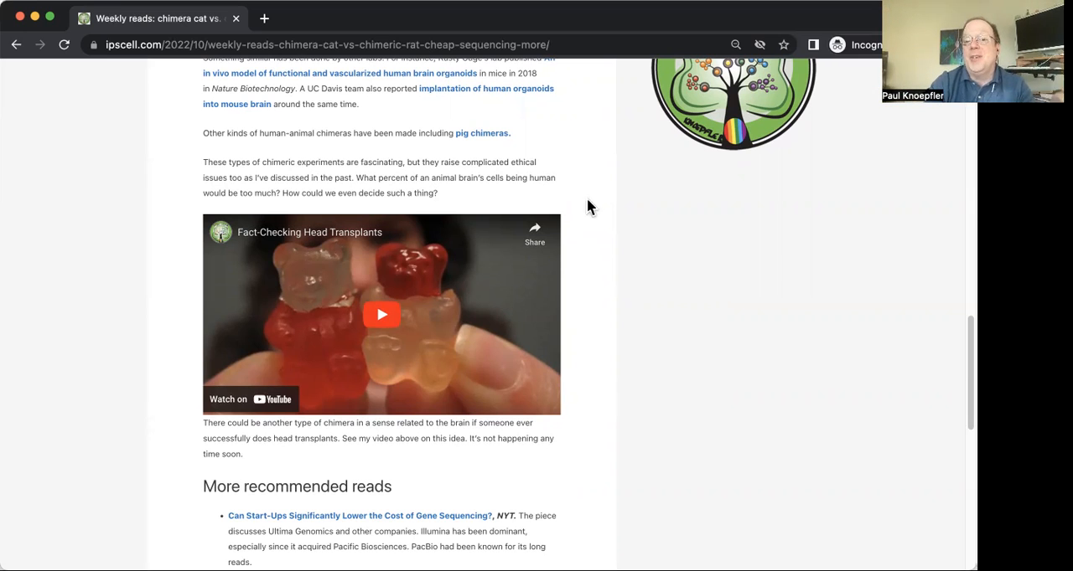
{"action": "mouse_move", "coordinate": [623, 286]}
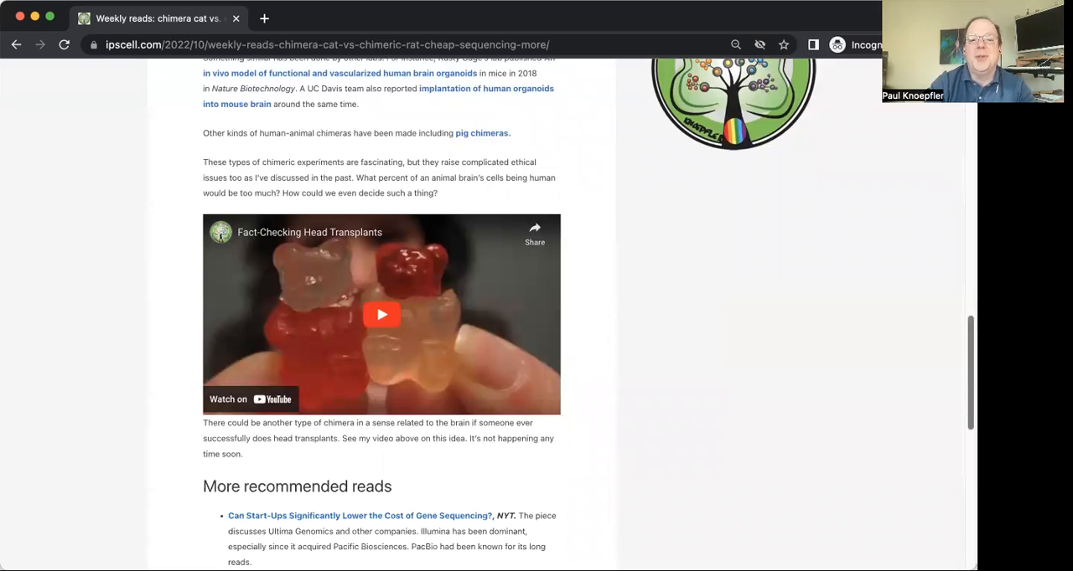
{"action": "scroll", "scroll_direction": "down", "scroll_amount": 3}
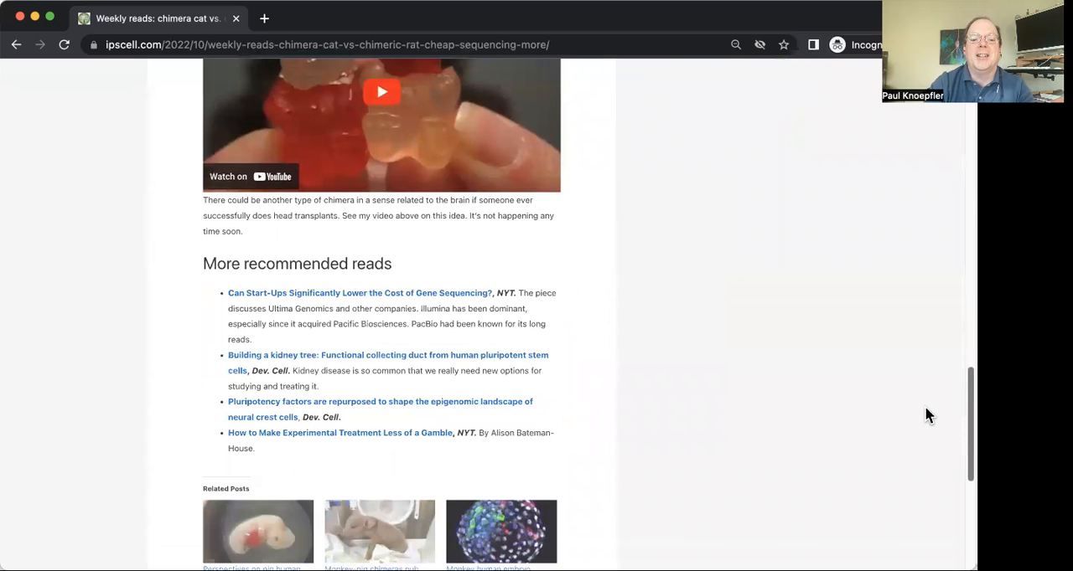
{"action": "scroll", "scroll_direction": "down", "scroll_amount": 3}
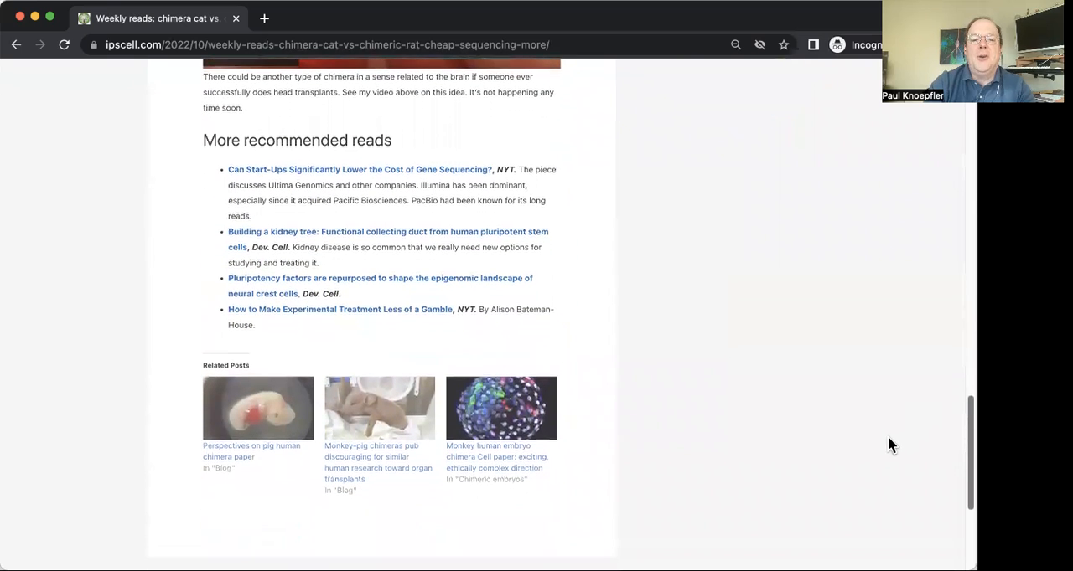
{"action": "scroll", "scroll_direction": "down", "scroll_amount": 3}
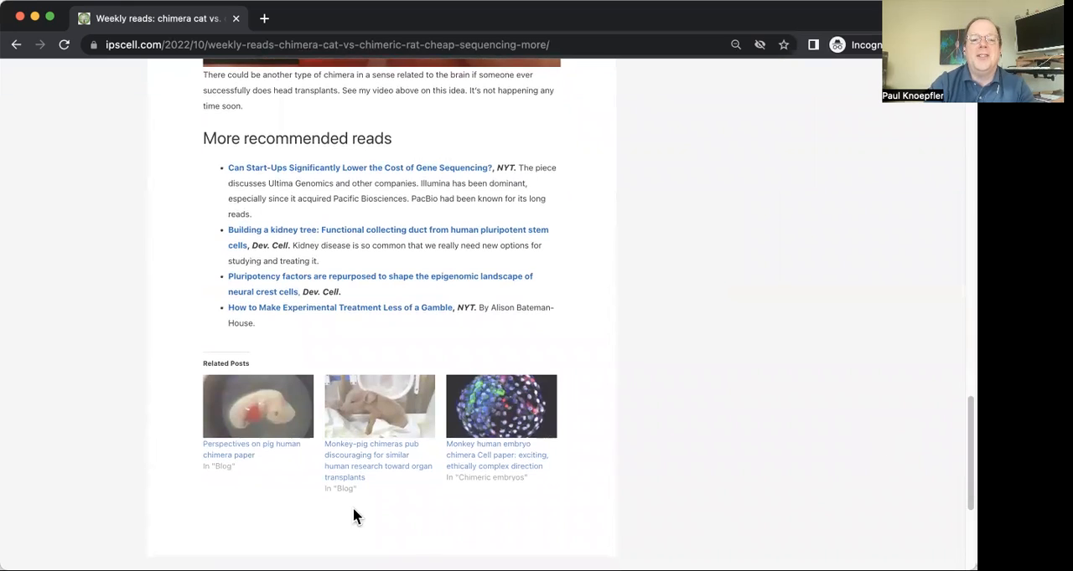
{"action": "mouse_move", "coordinate": [231, 465]}
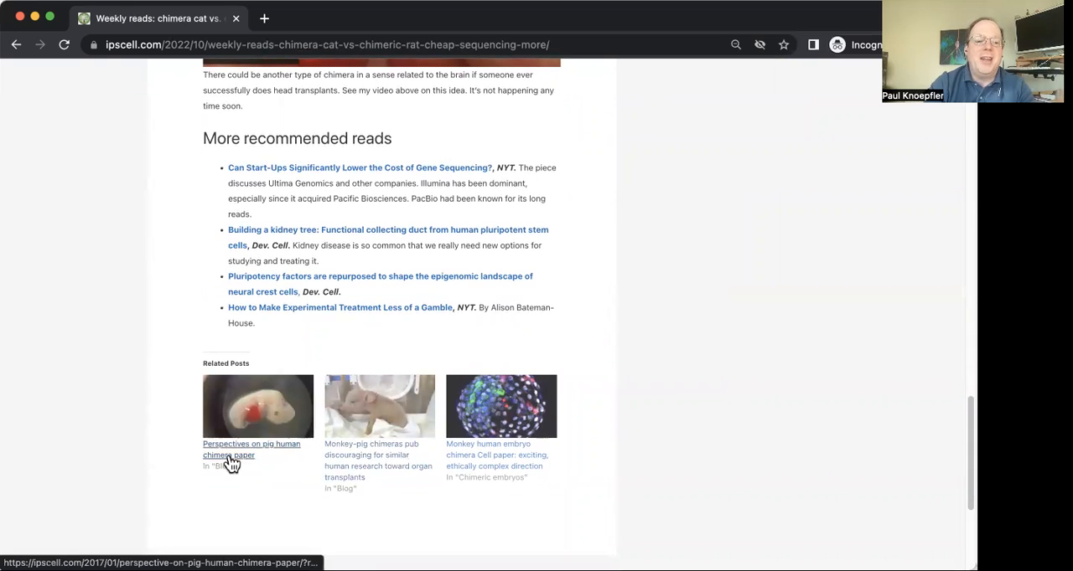
{"action": "mouse_move", "coordinate": [633, 486]}
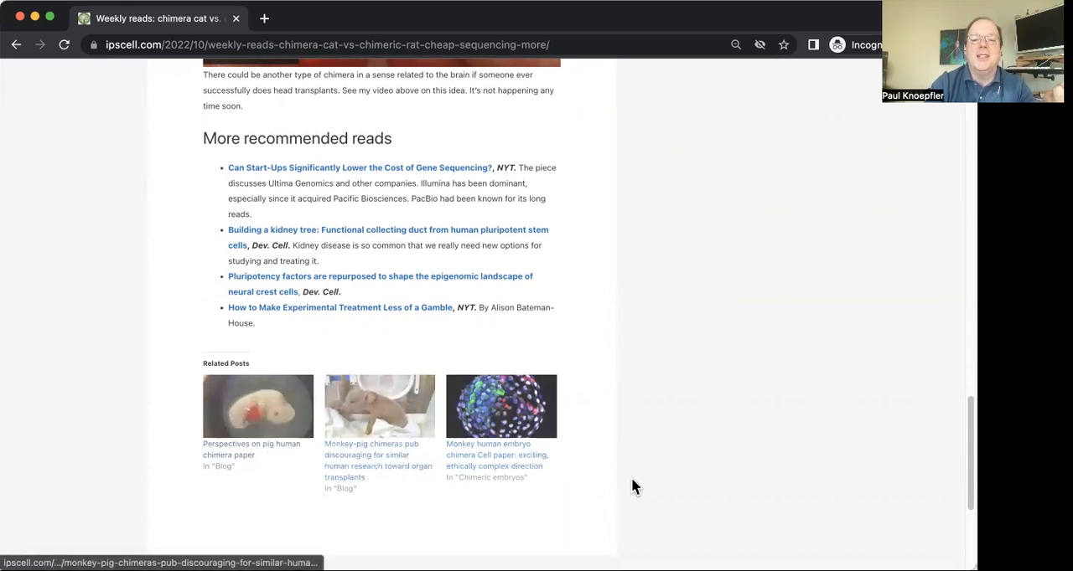